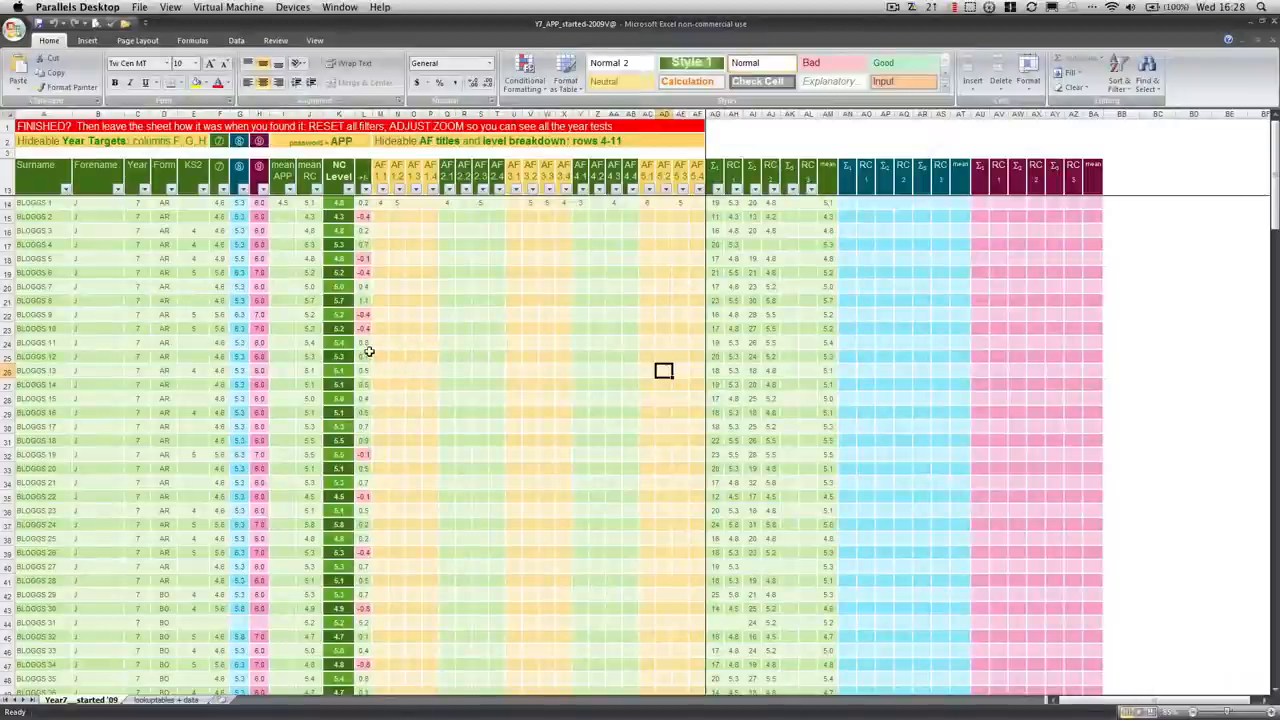
mouse_move(140, 318)
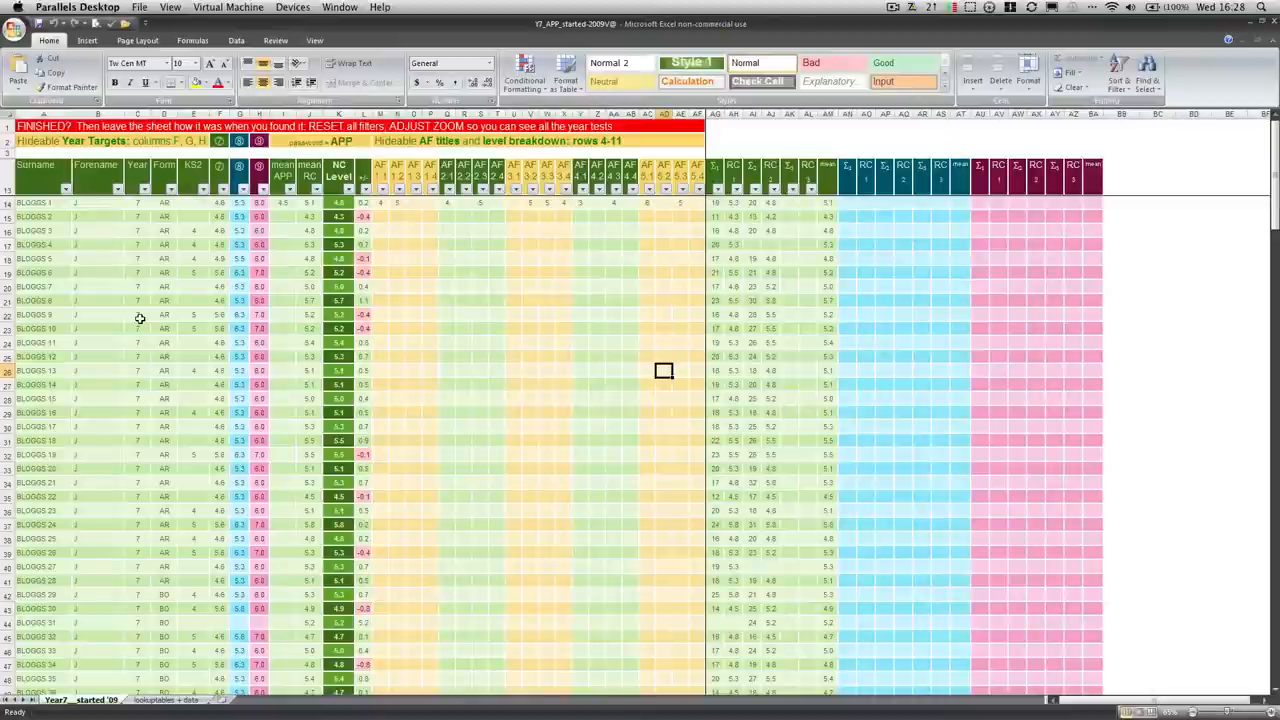
mouse_move(52, 312)
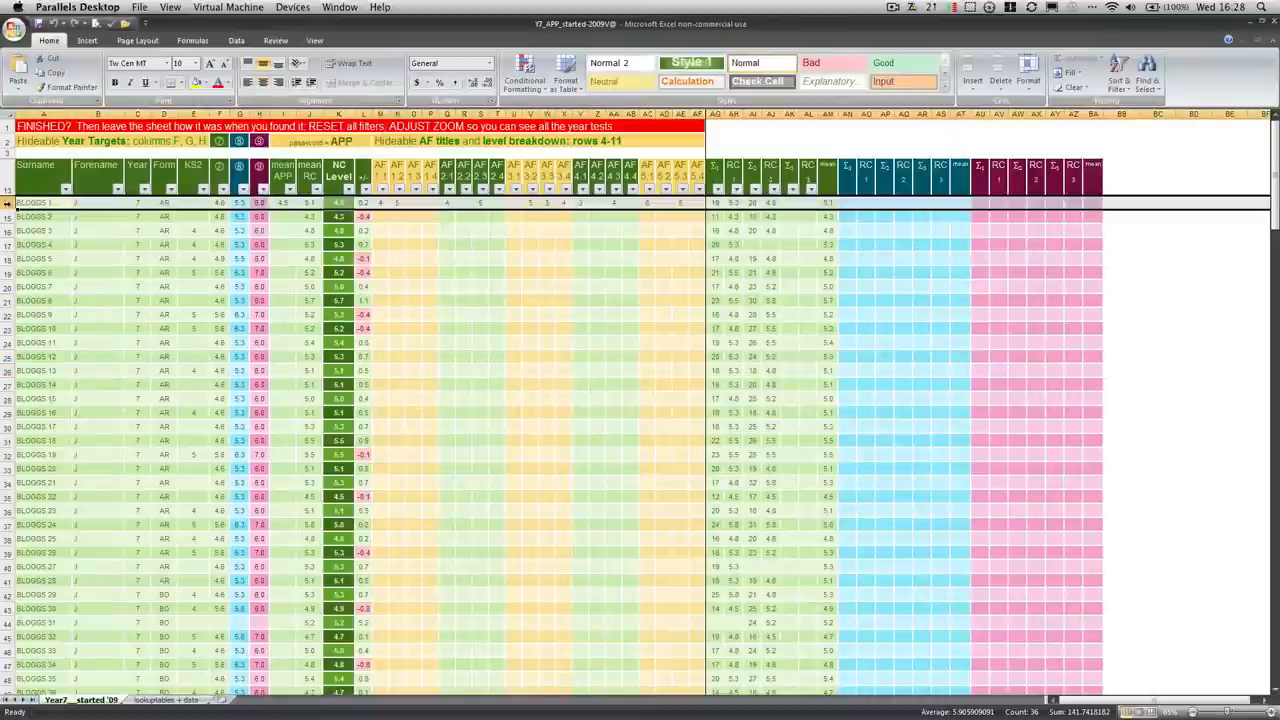
Filter the Form column to AR only, leaving 28 of 256 pupil records visible.
left_click(164, 204)
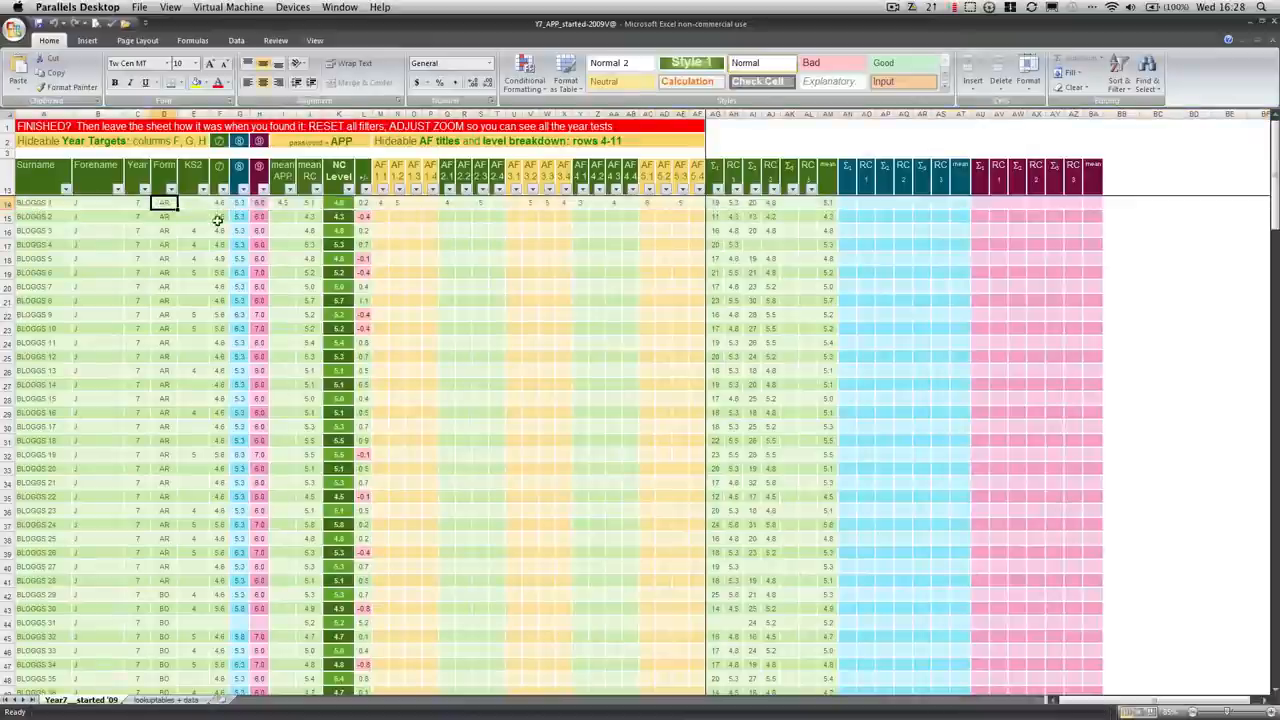
mouse_move(132, 204)
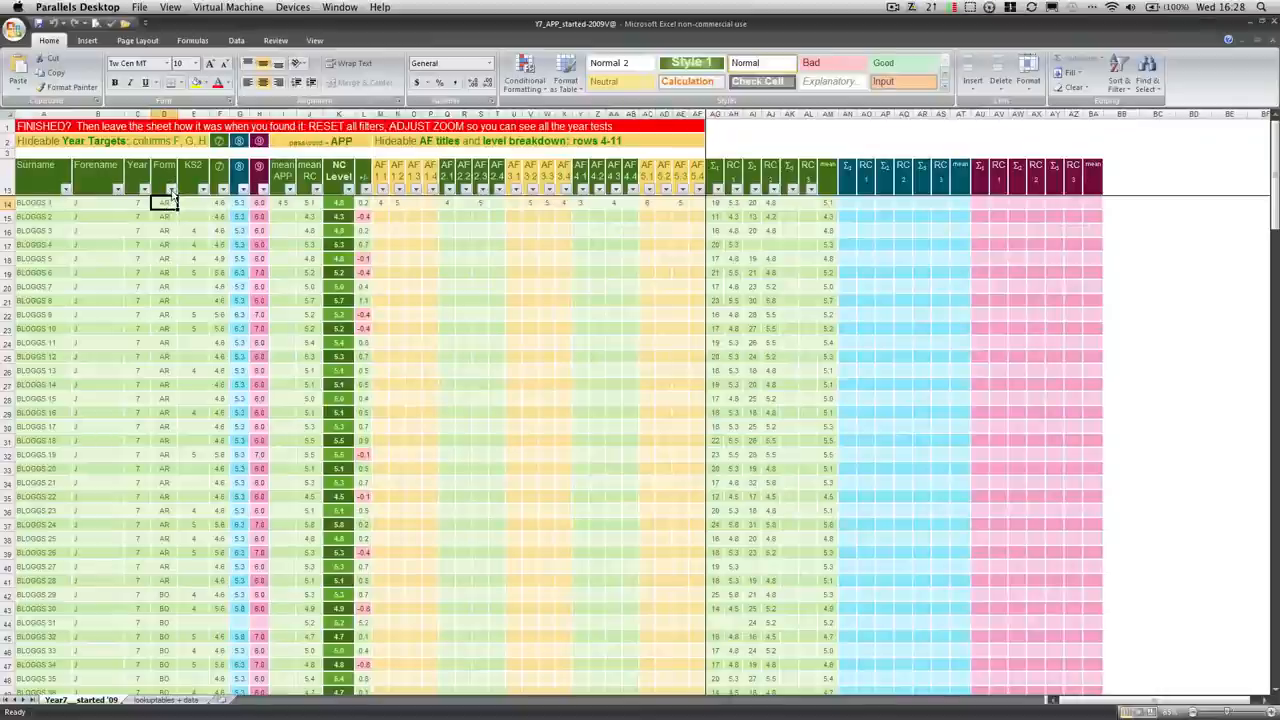
left_click(176, 188)
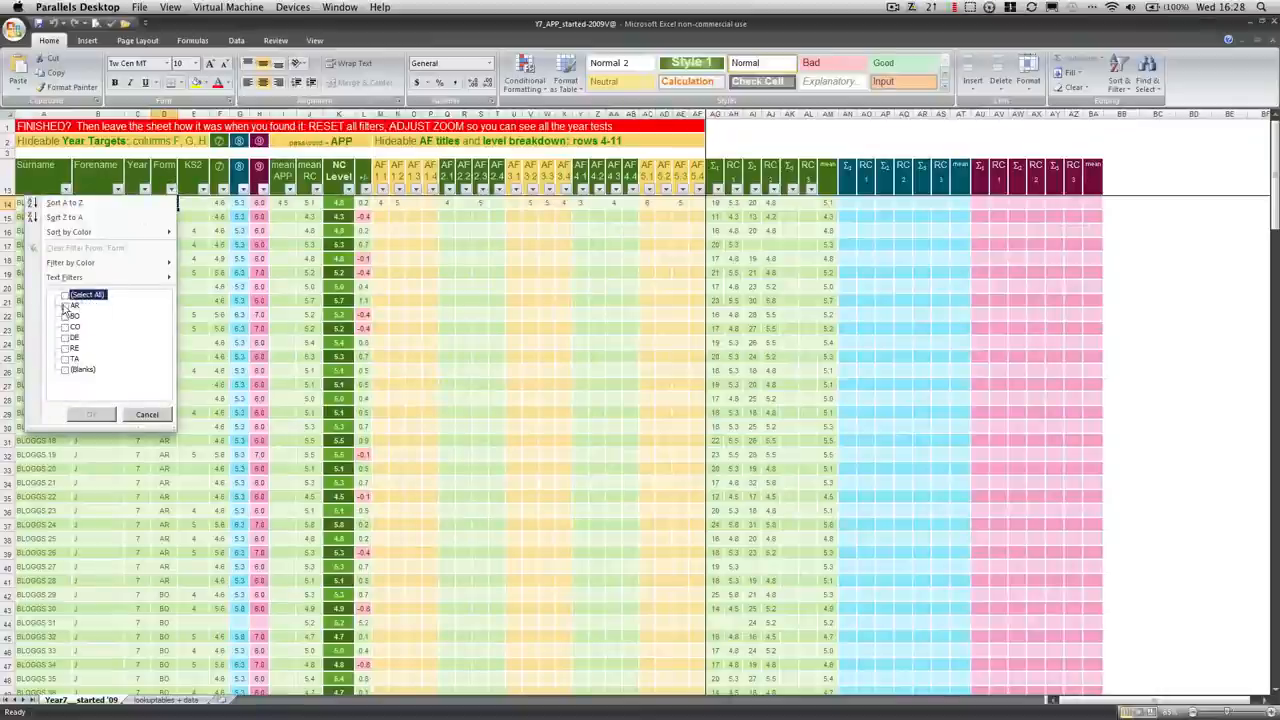
left_click(66, 304)
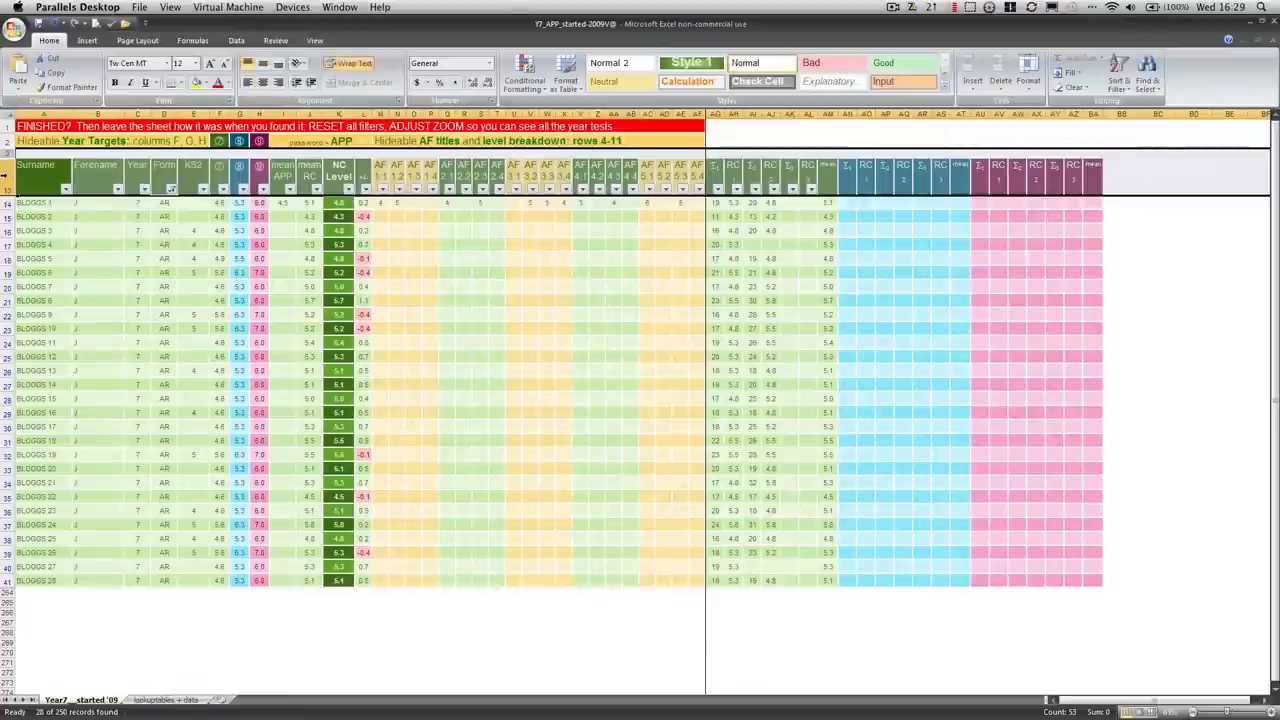
right_click(10, 210)
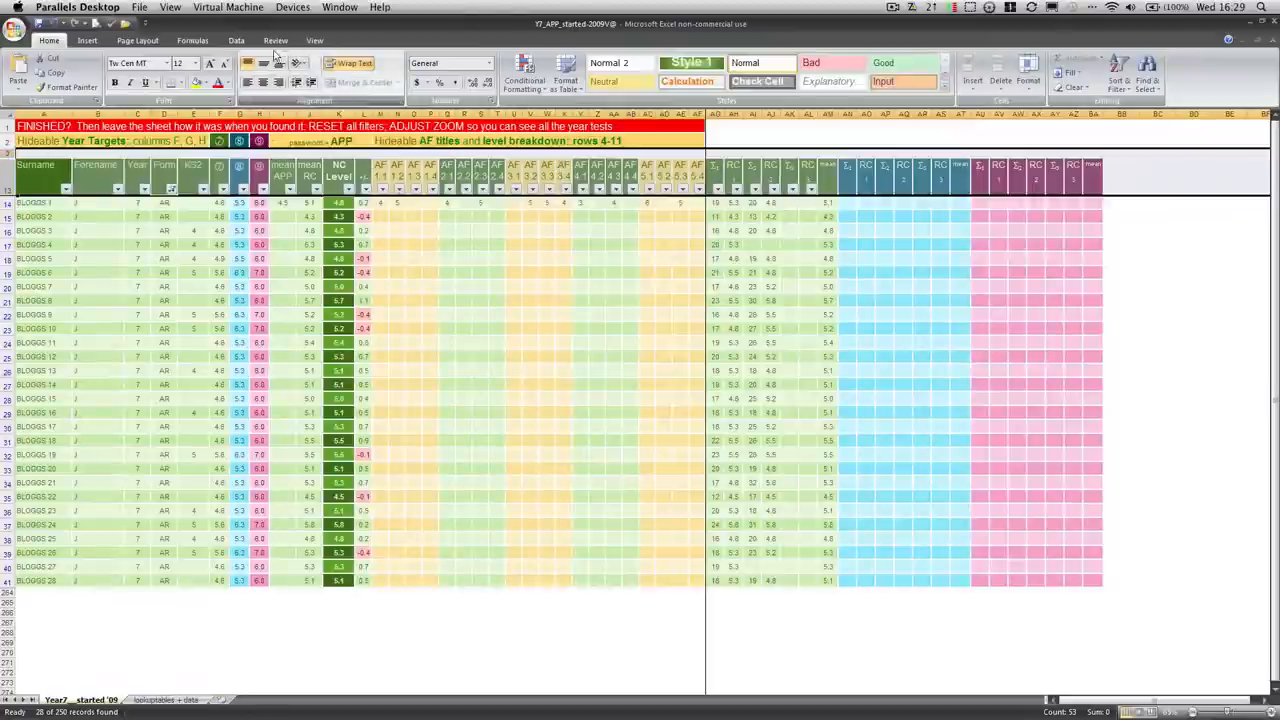
Unprotect the pupil tracking sheet by confirming its password.
left_click(386, 78)
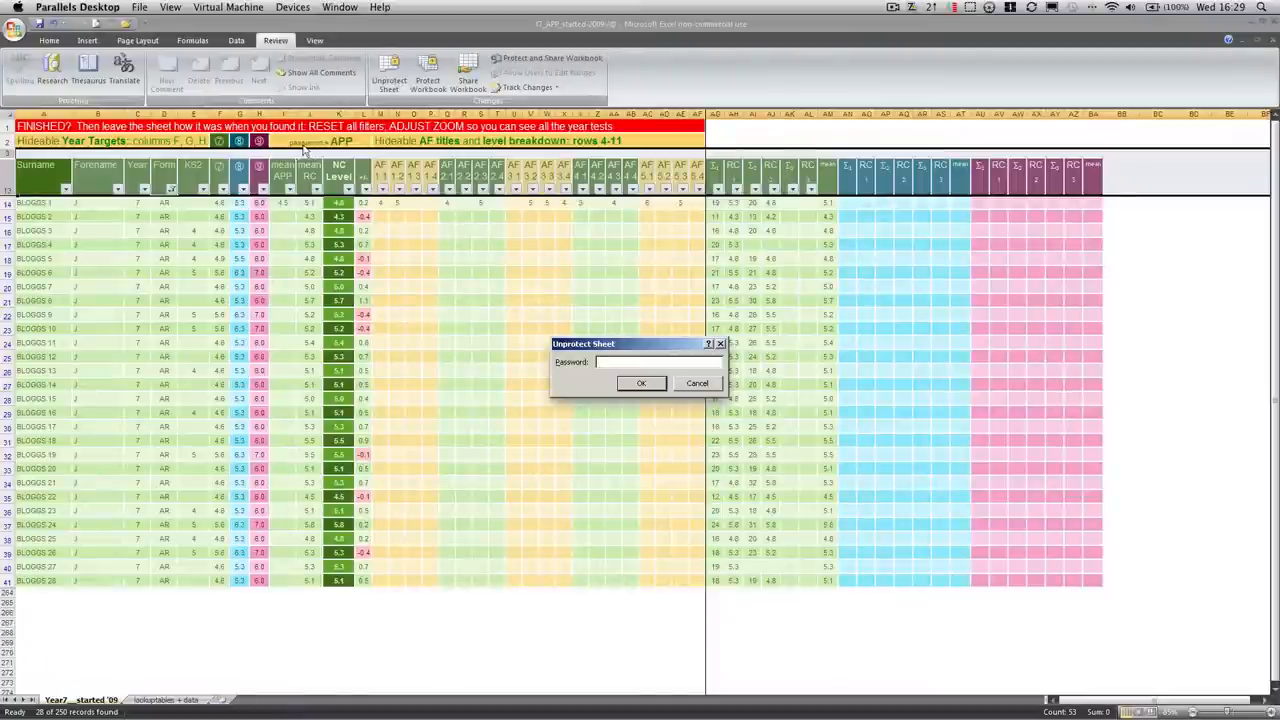
mouse_move(330, 152)
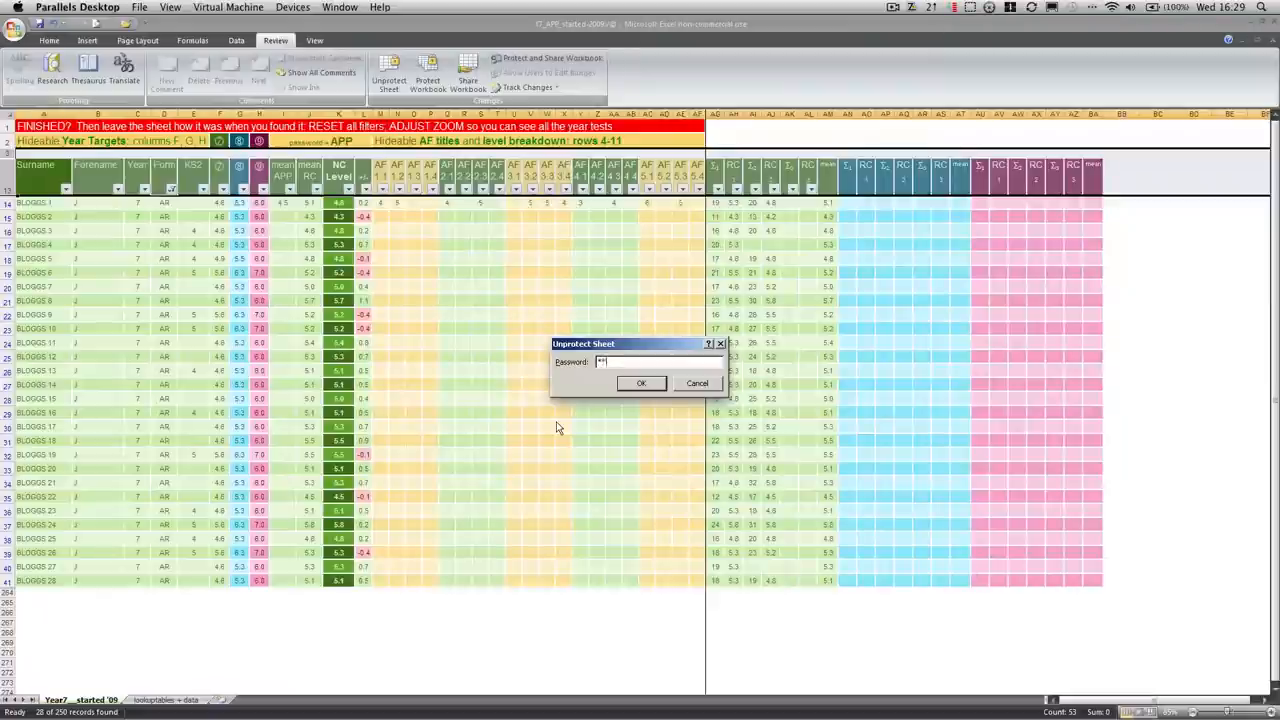
left_click(640, 384)
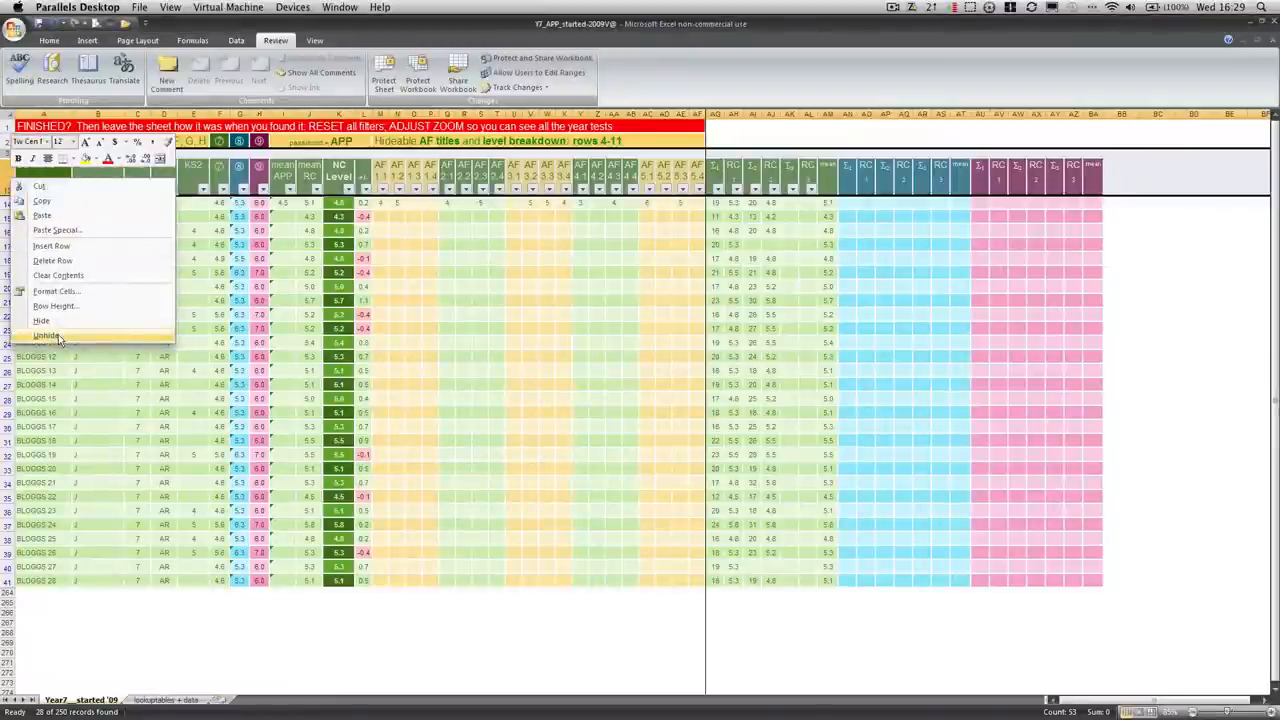
Unhide the top summary and AF title rows, keeping the Form filter on AR.
left_click(48, 336)
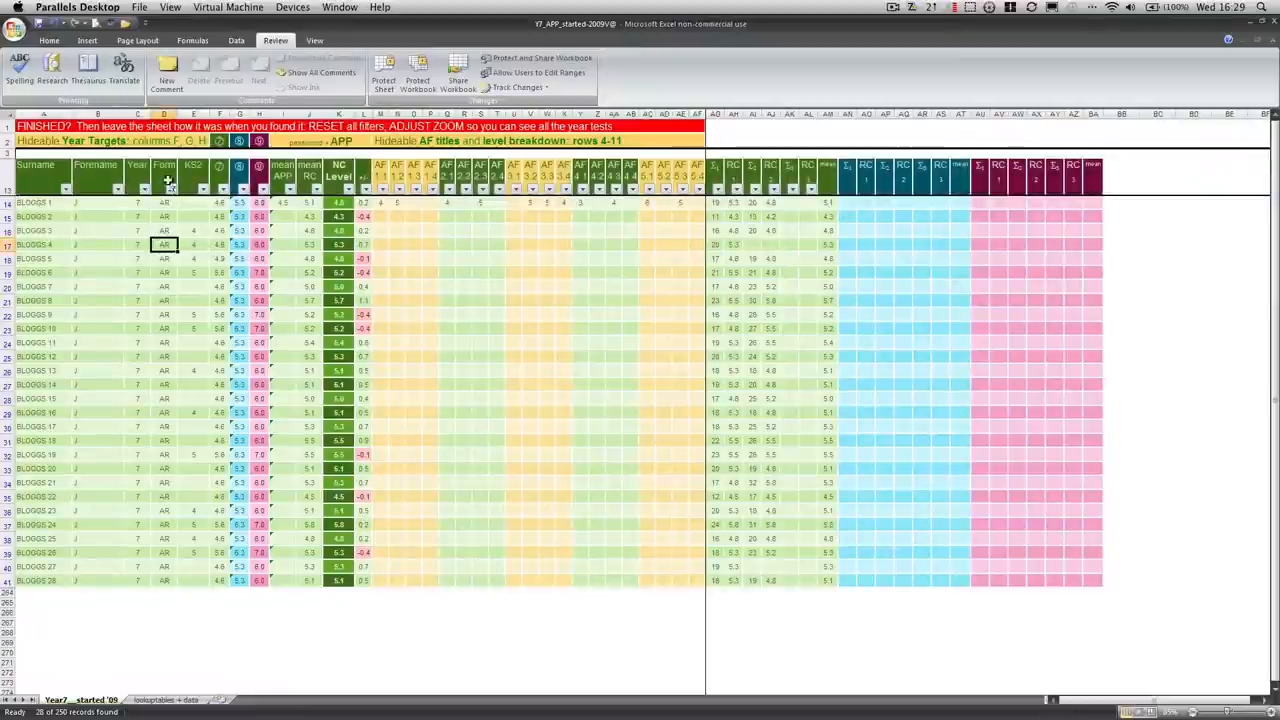
left_click(166, 176)
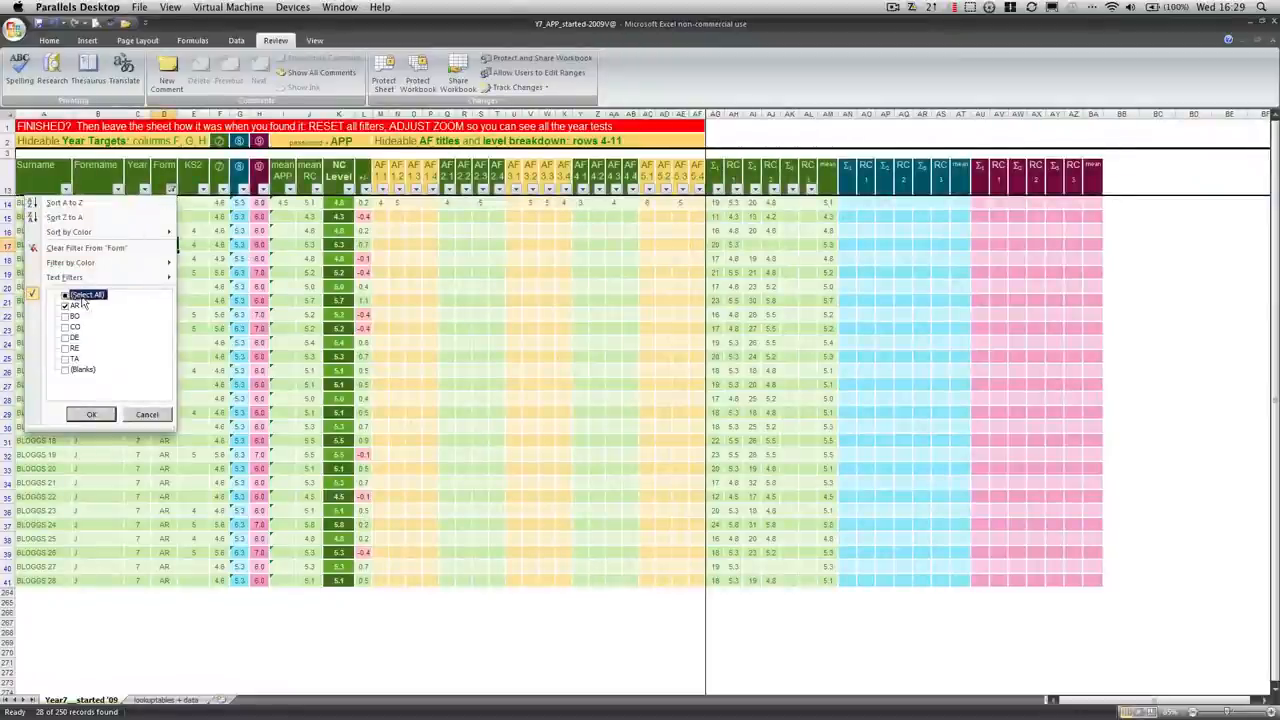
left_click(92, 414)
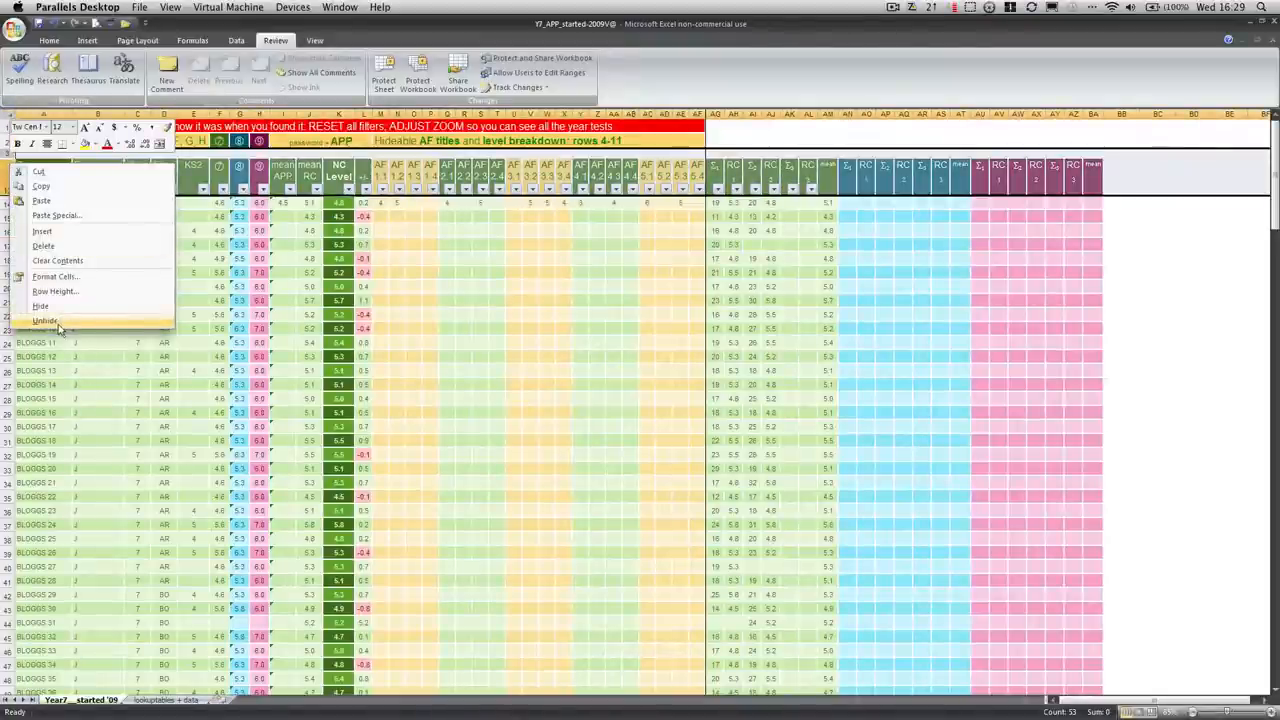
left_click(44, 320)
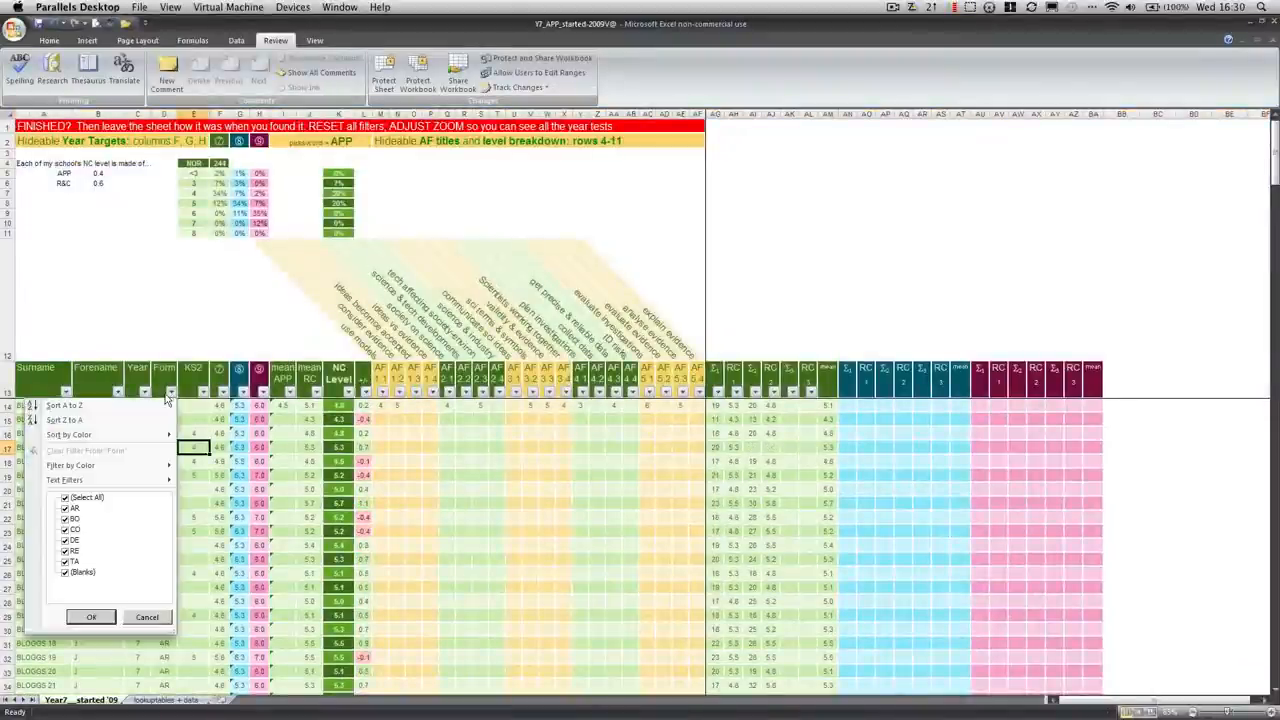
left_click(64, 524)
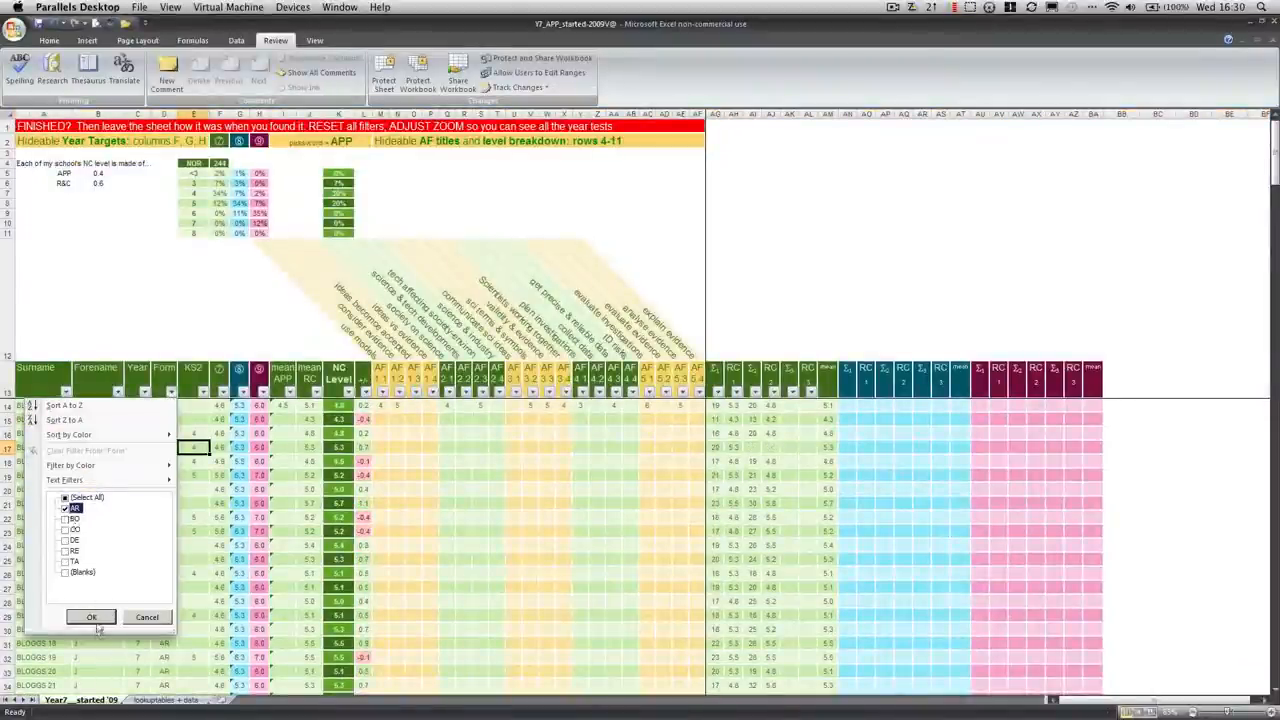
left_click(90, 616)
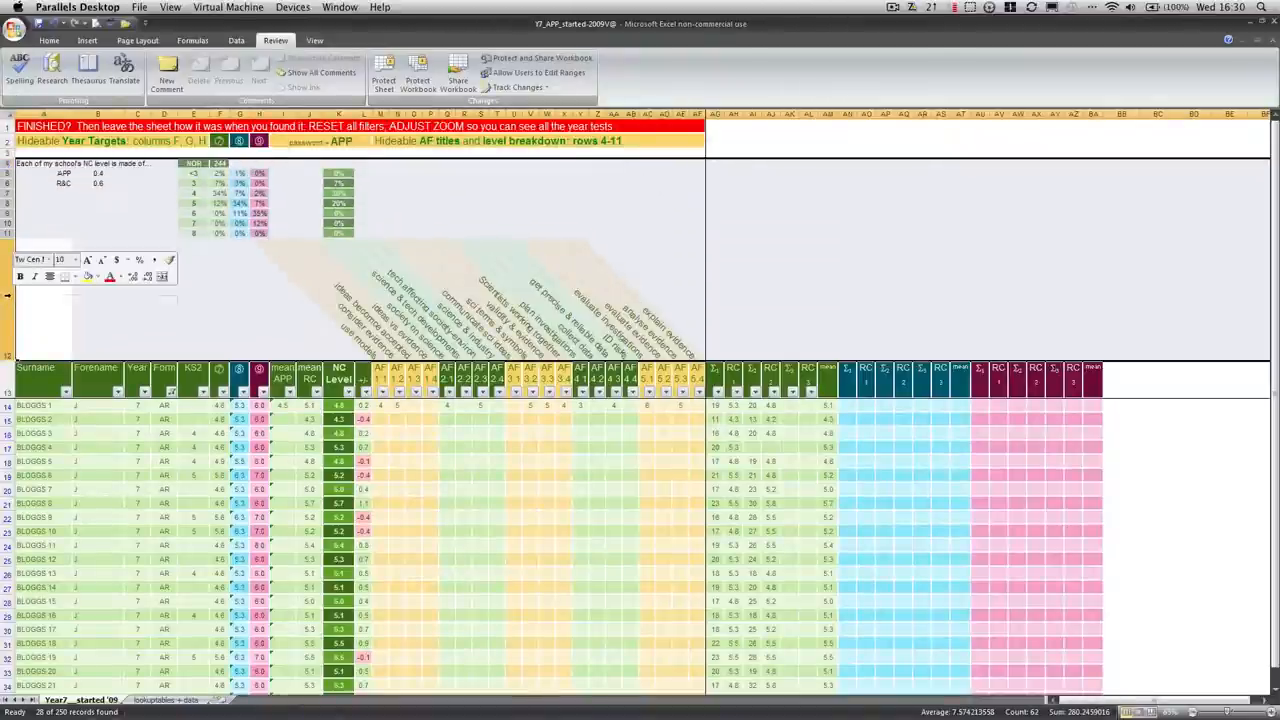
Hide the year-target summary and AF title rows again, returning to the first pupil's forename.
right_click(10, 418)
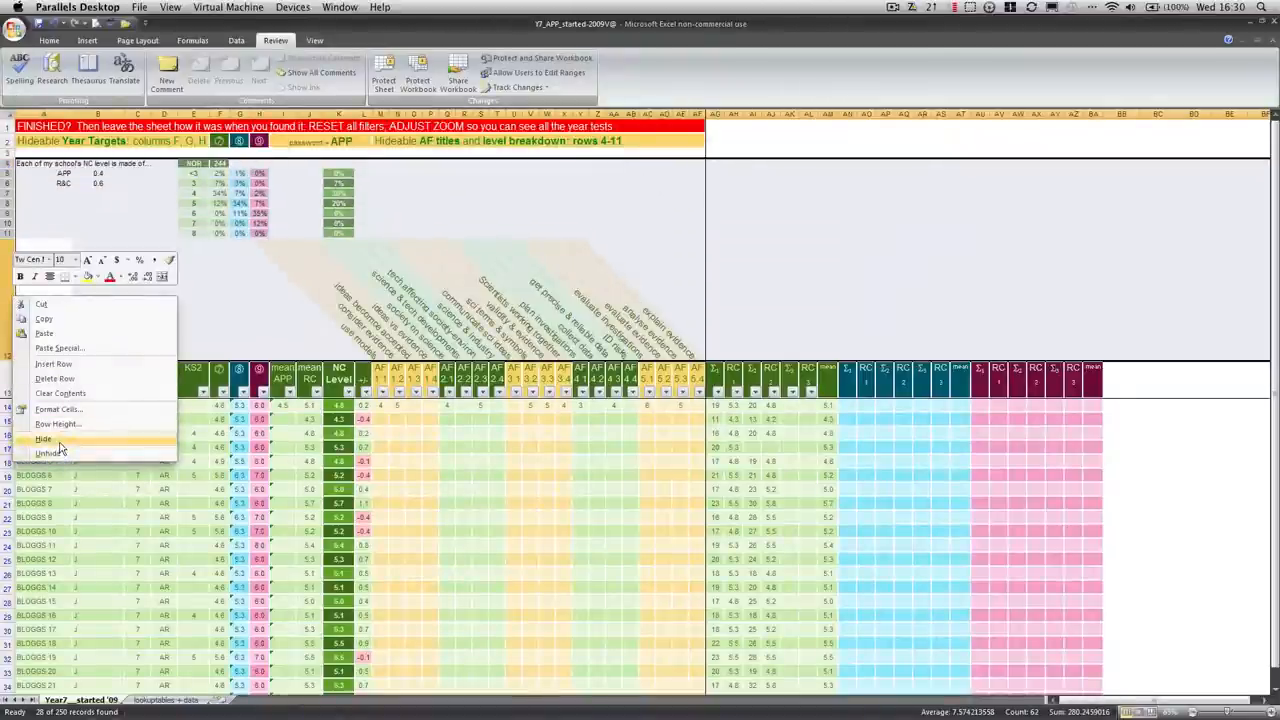
left_click(40, 440)
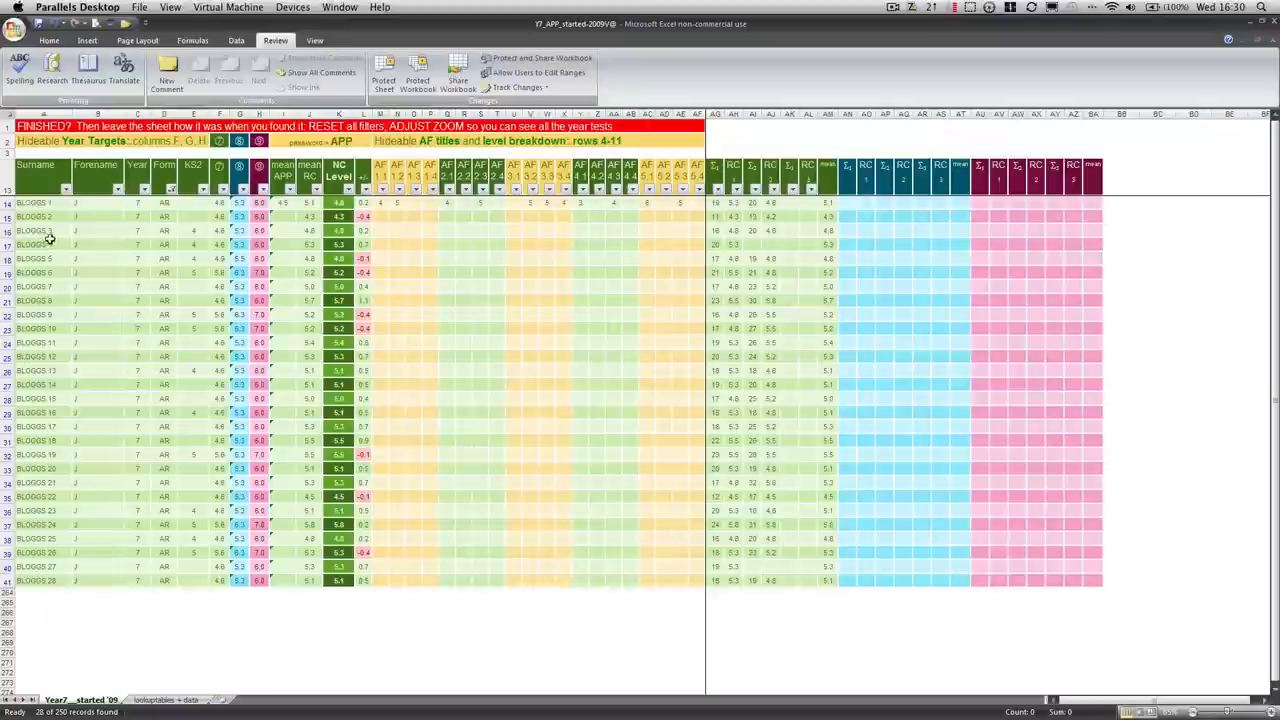
left_click(164, 204)
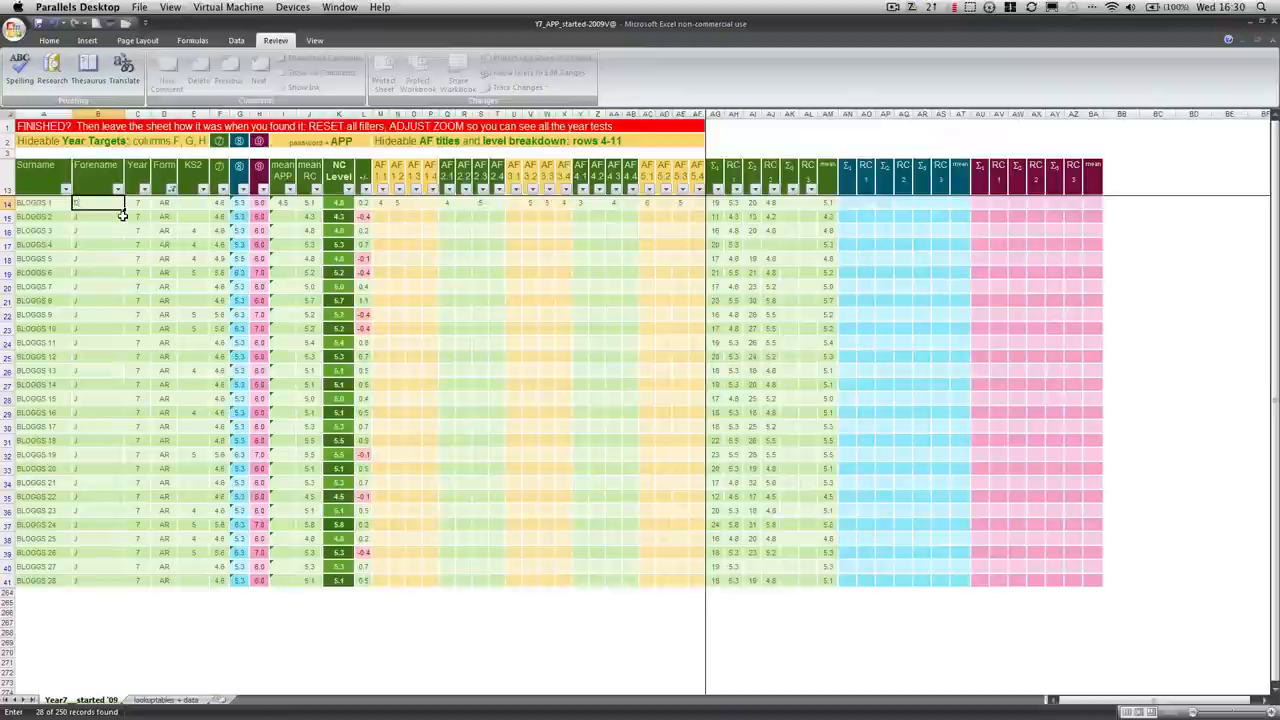
Clear the Form filter with Select All so pupils from every form are listed.
left_click(96, 218)
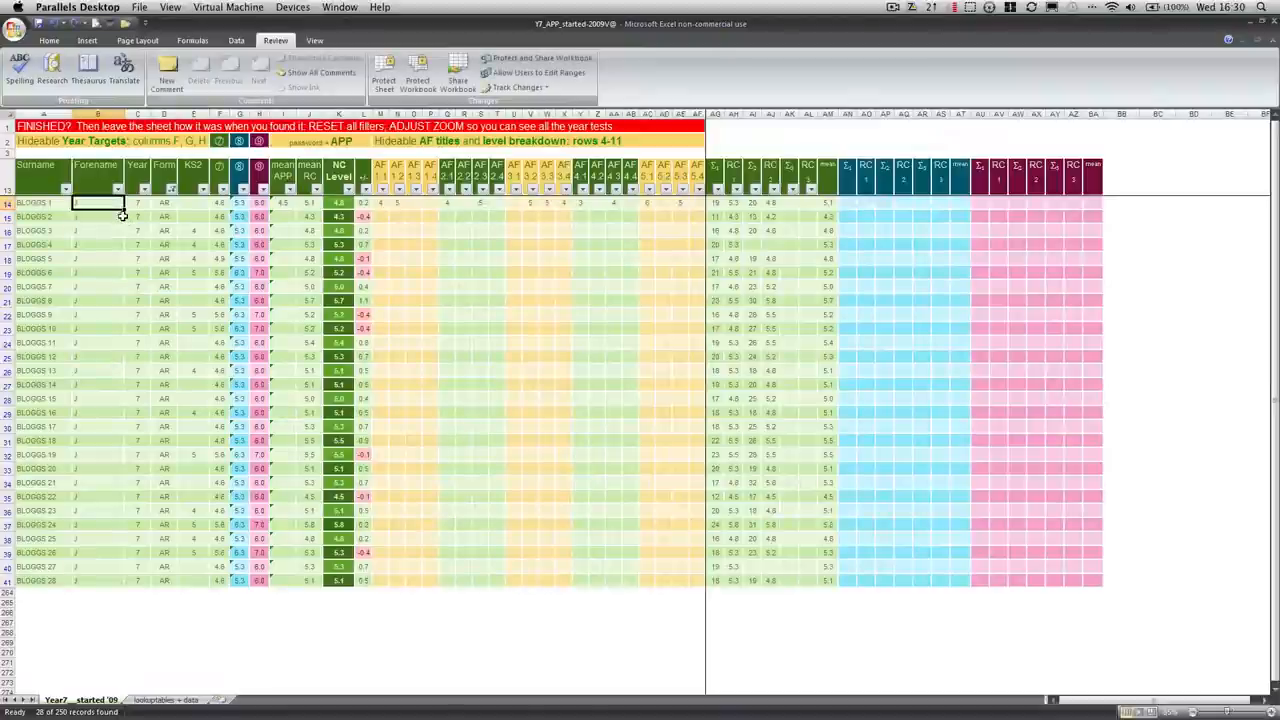
left_click(172, 188)
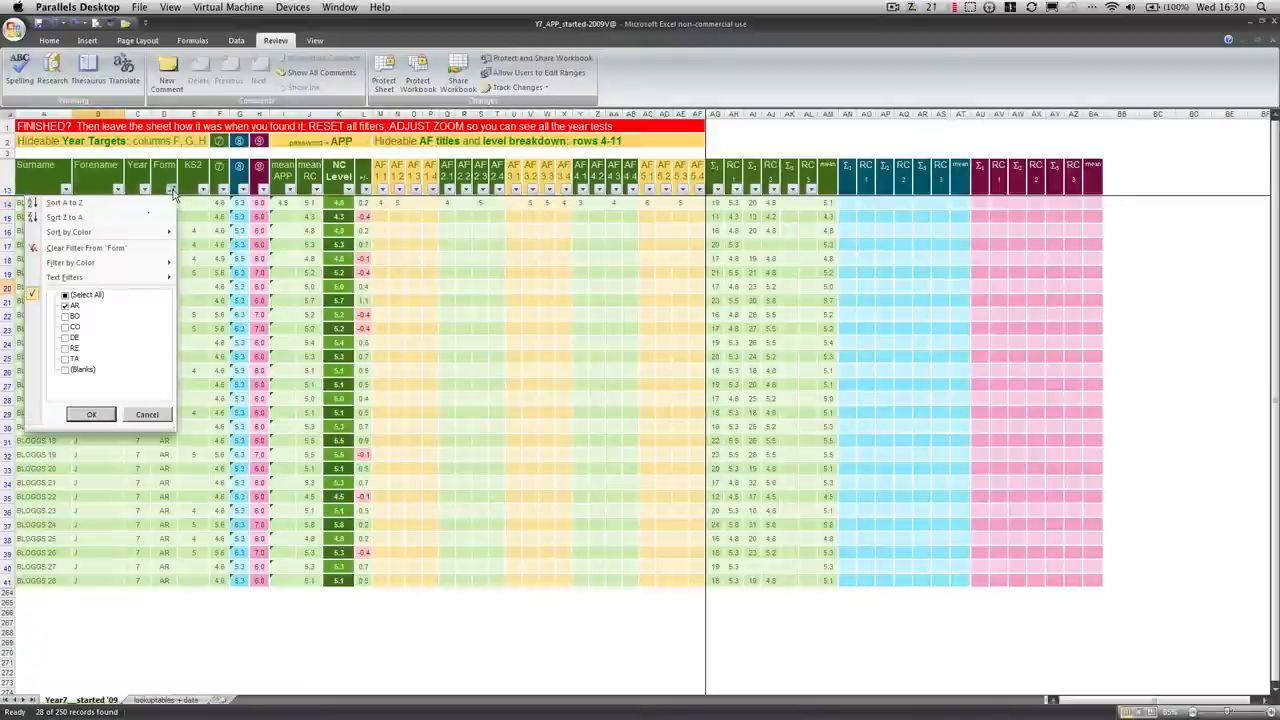
left_click(66, 294)
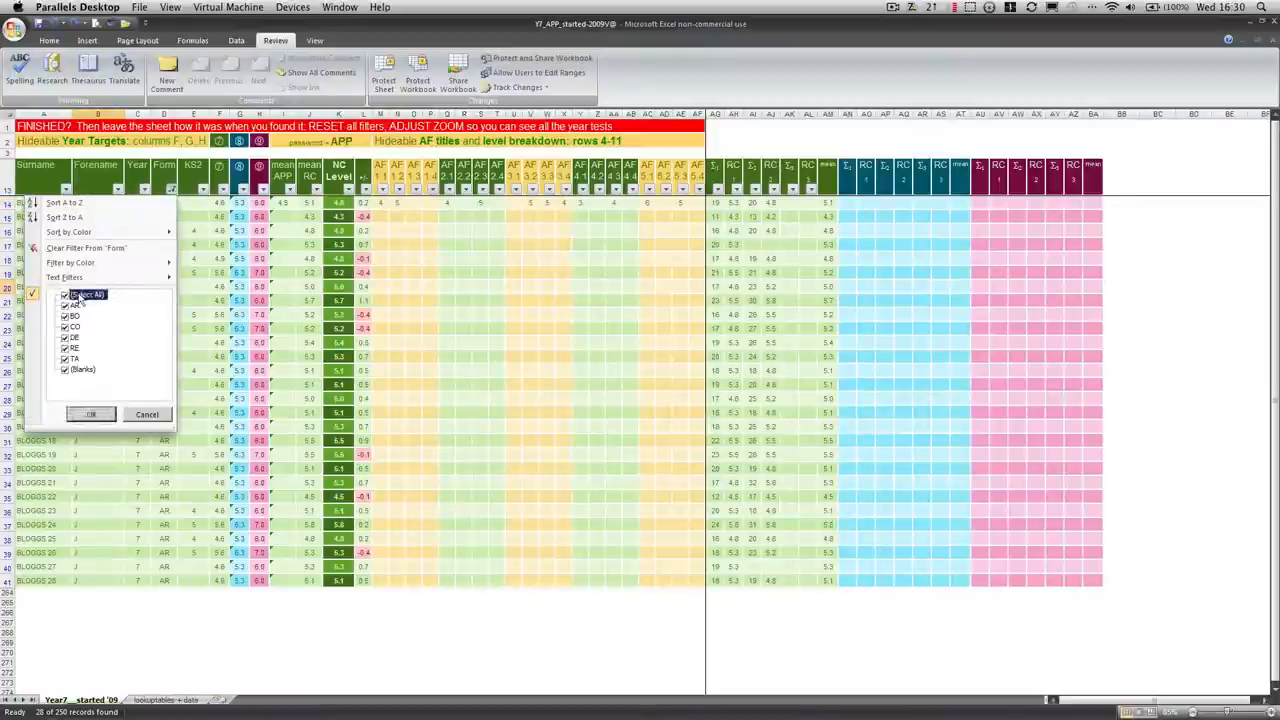
left_click(90, 414)
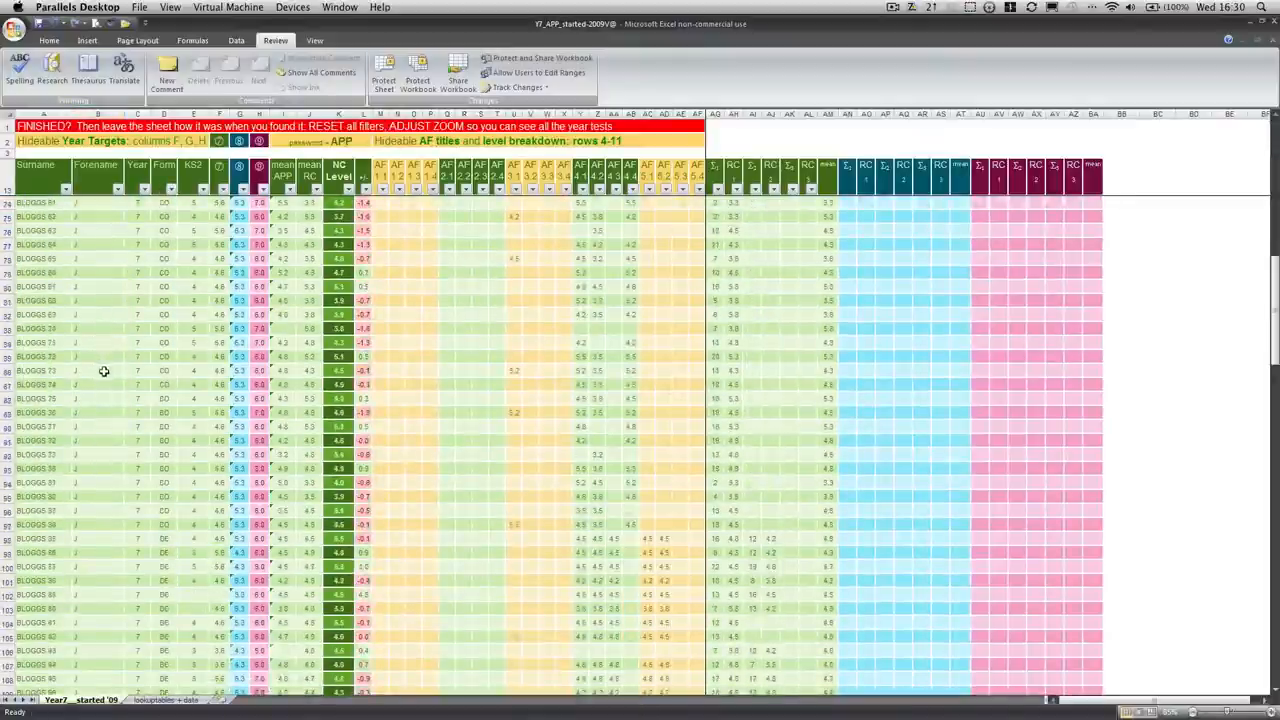
Start a new pupil row 'BLOGG' in form AR below the last existing pupil.
scroll("down", 3)
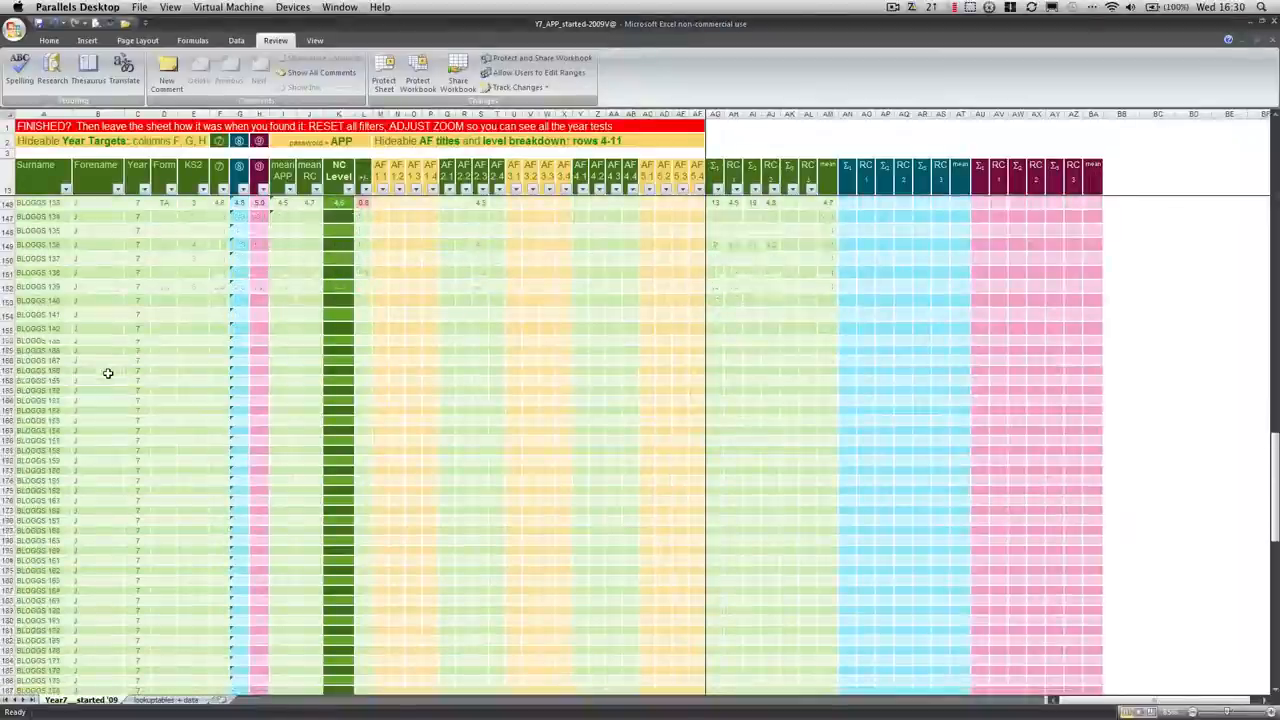
scroll("down", 3)
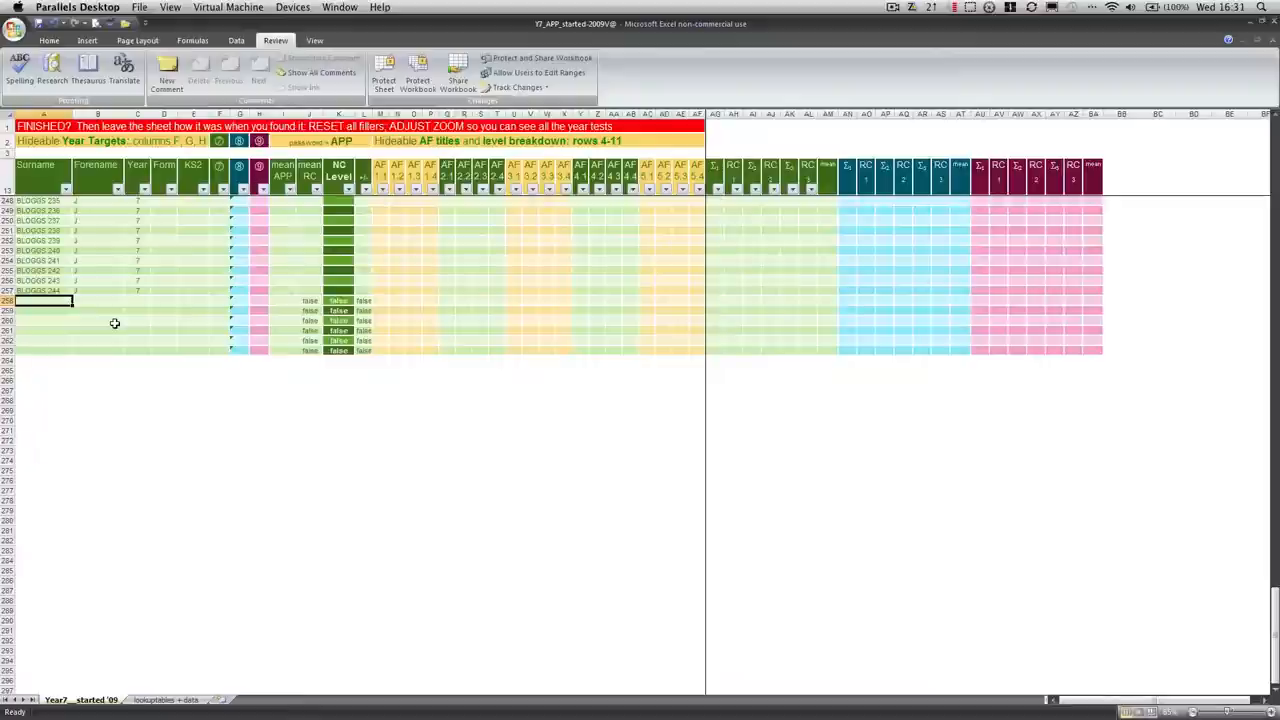
type("BLOGGS 1")
left_click(164, 300)
type("AR")
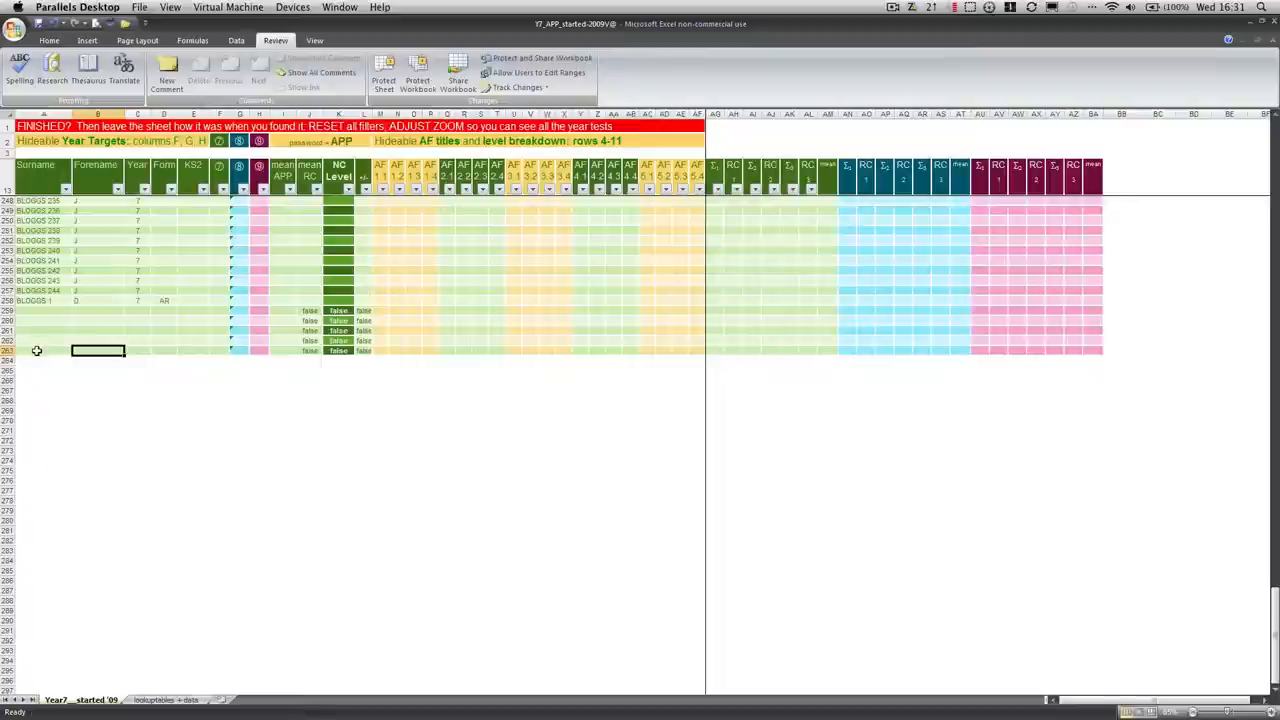
mouse_move(28, 350)
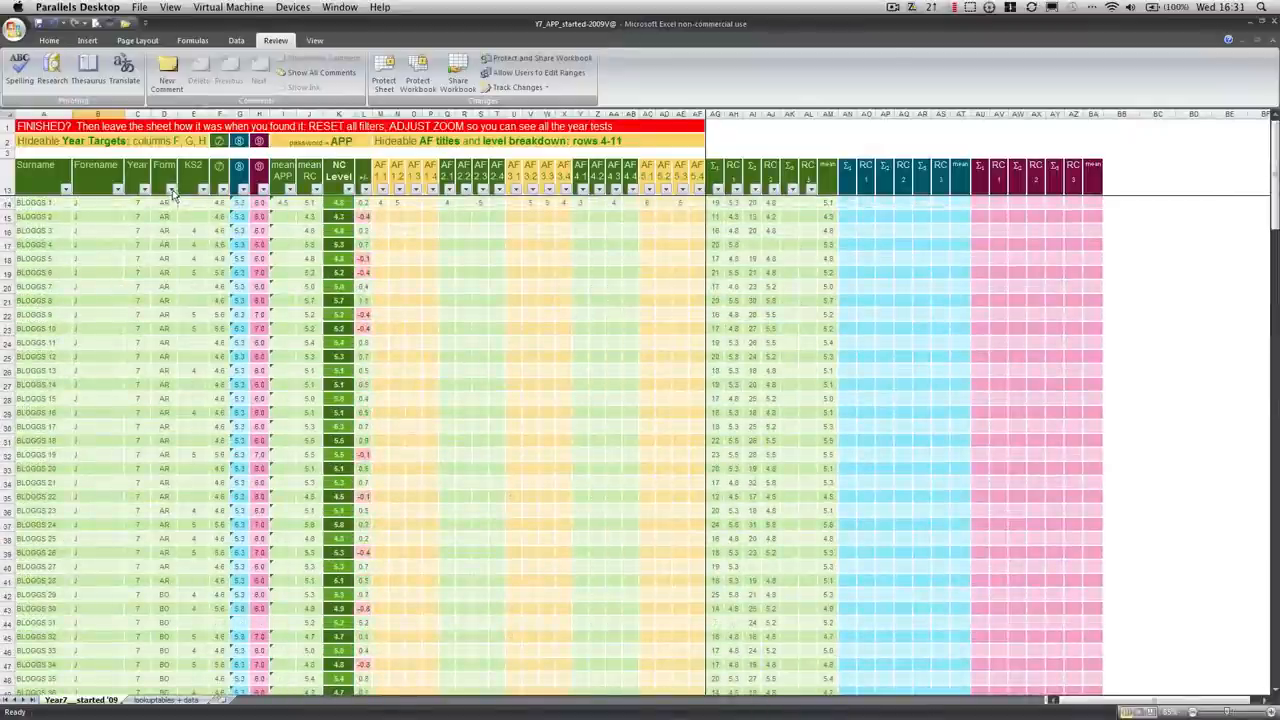
Filter the Form column back to AR, now showing 29 of 256 records with the new pupil.
left_click(176, 180)
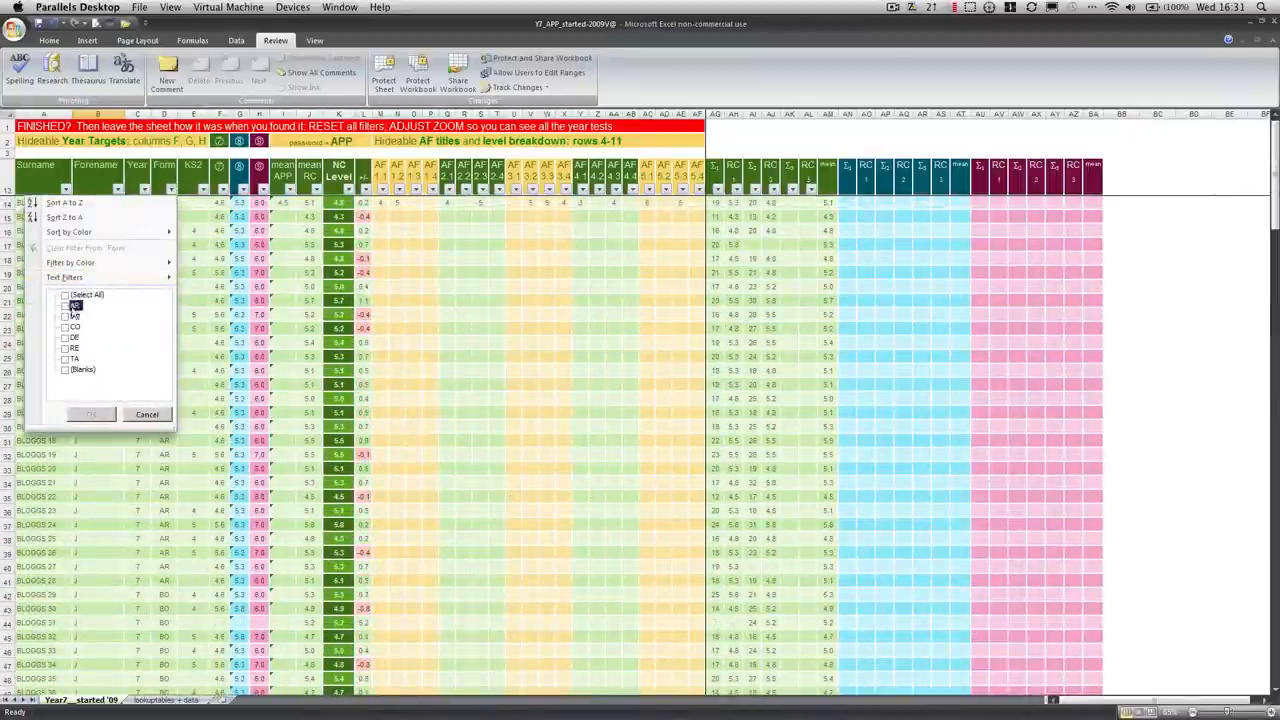
left_click(68, 304)
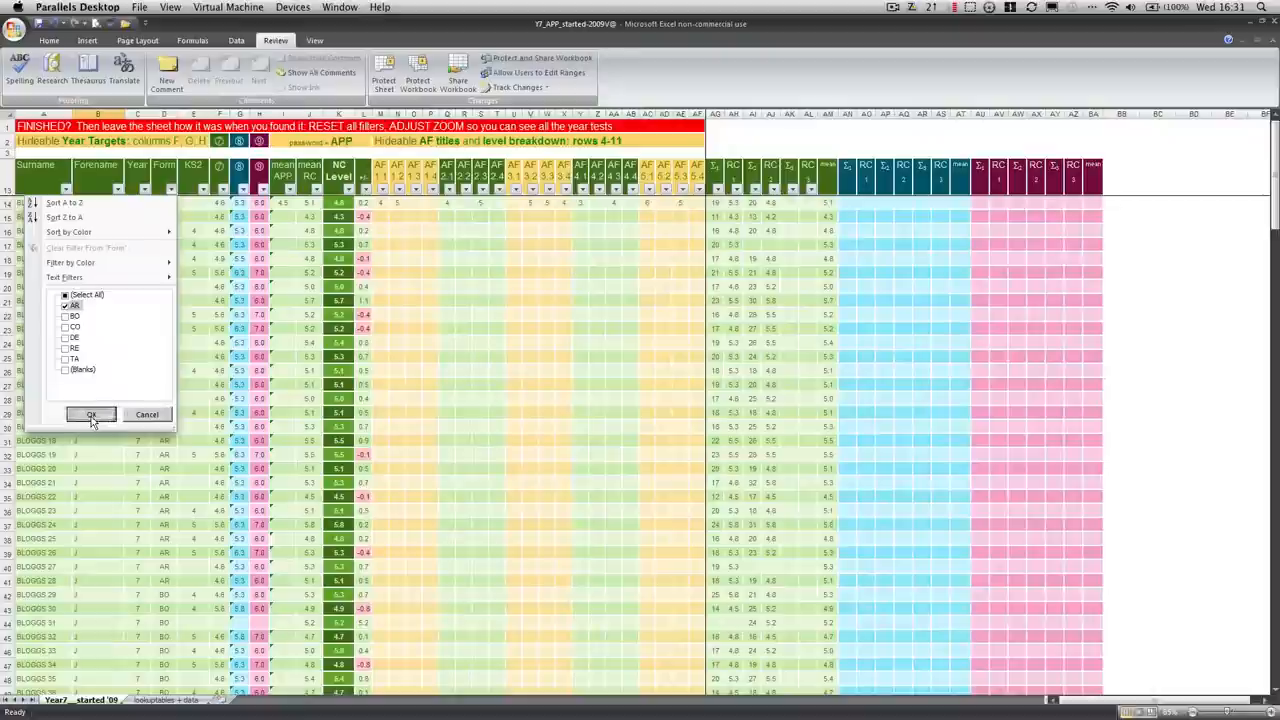
left_click(90, 414)
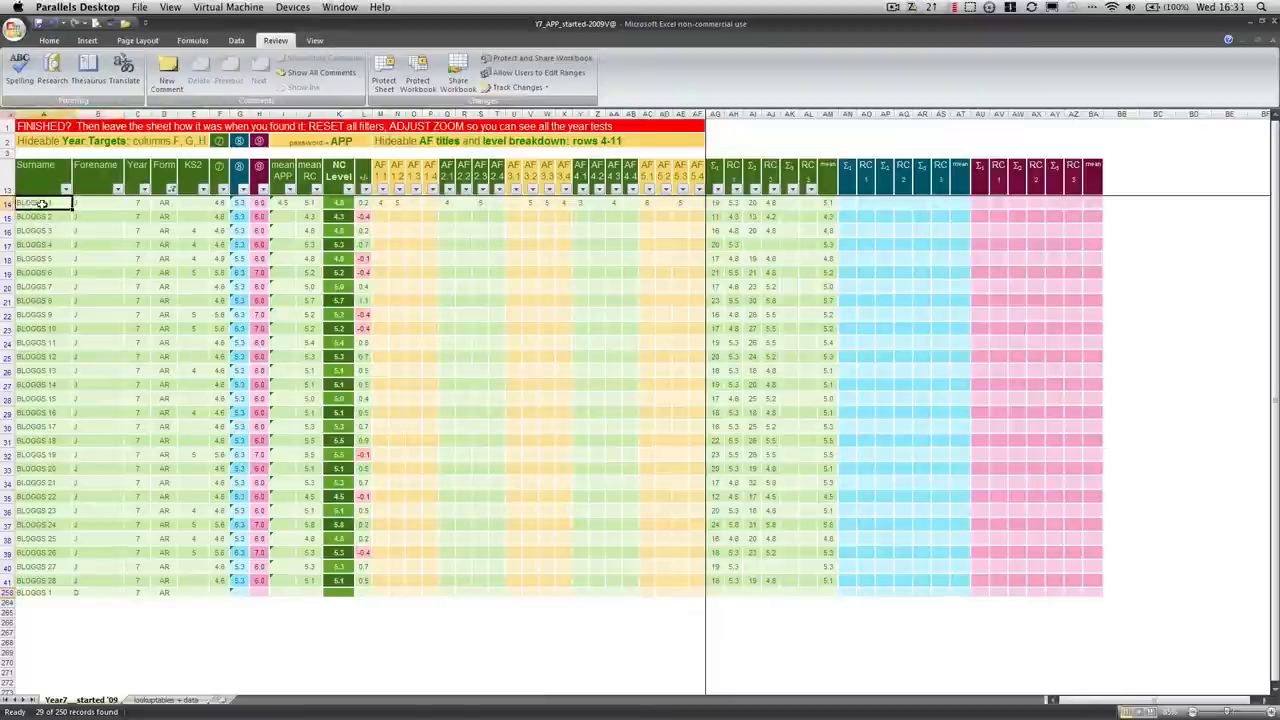
left_click(44, 204)
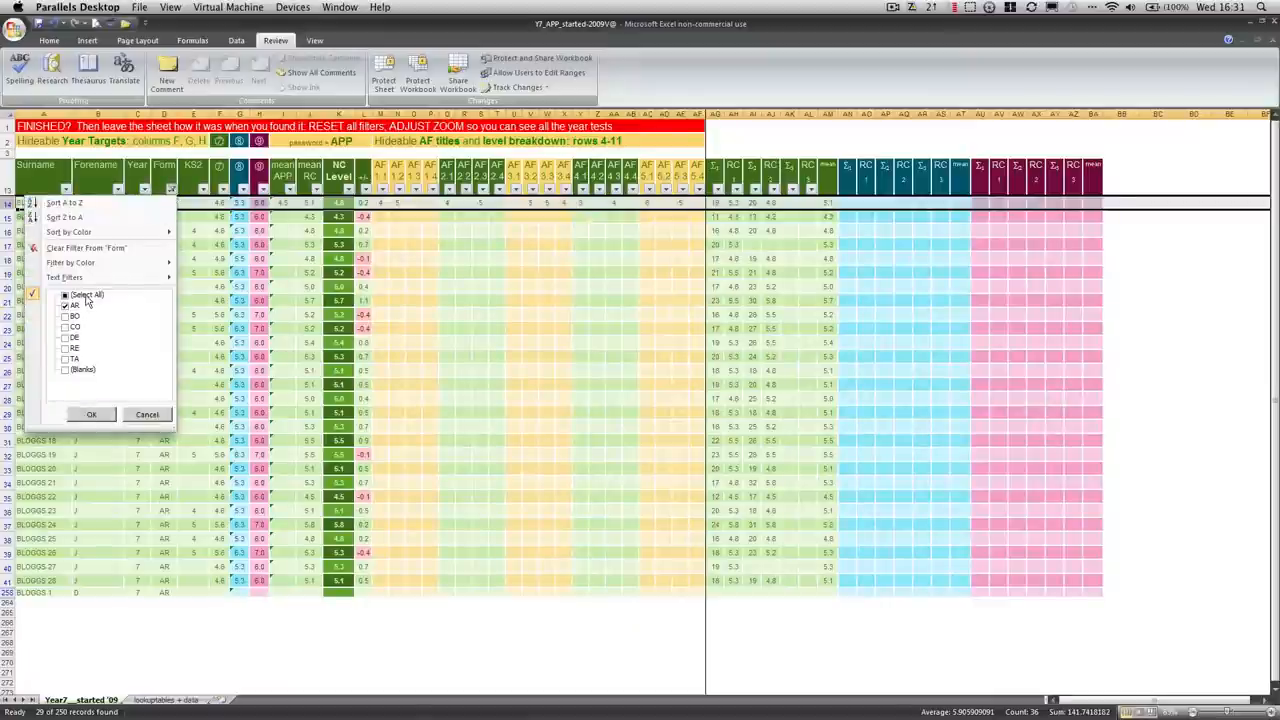
Clear the filter from the Form column and scroll through the full pupil list.
left_click(92, 414)
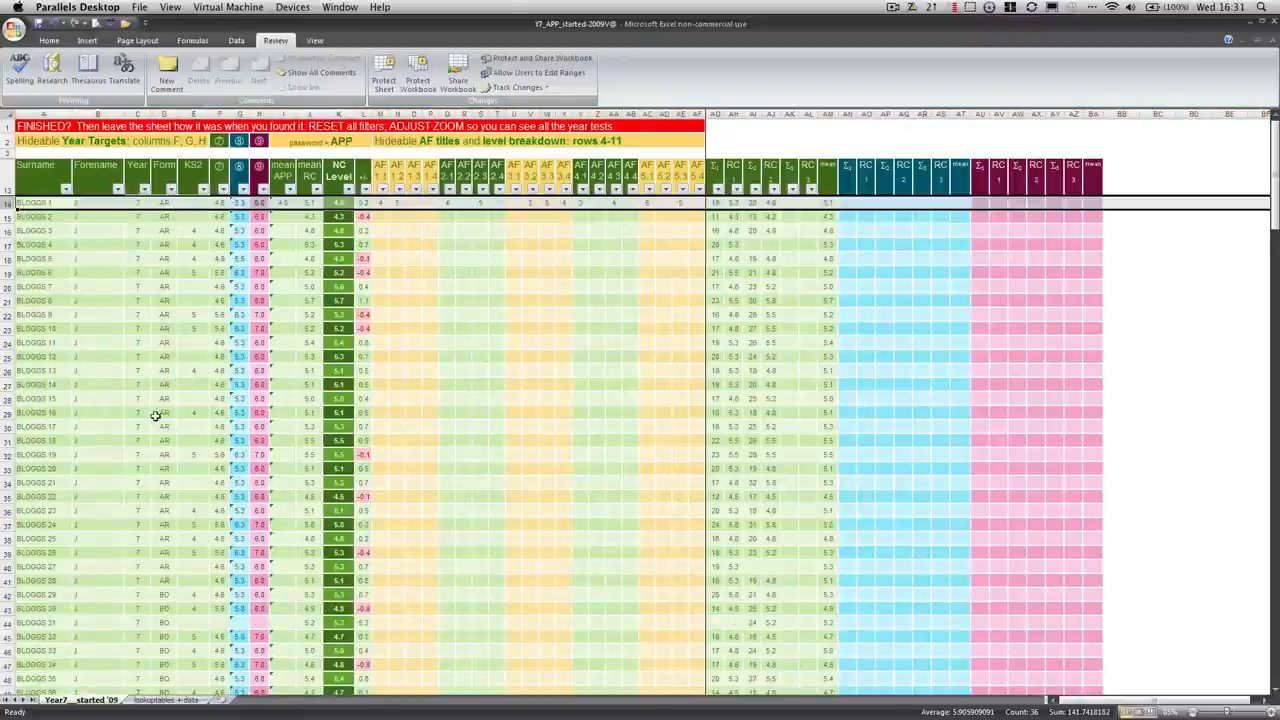
scroll("down", 3)
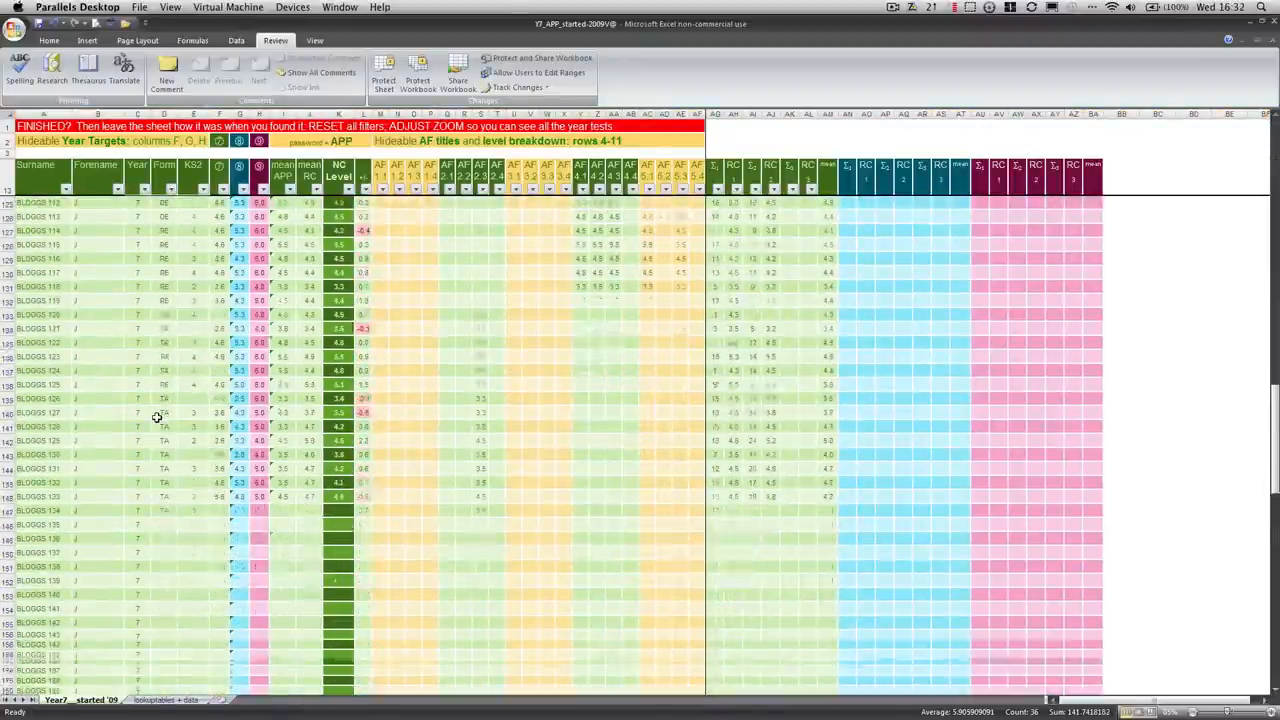
scroll("down", 3)
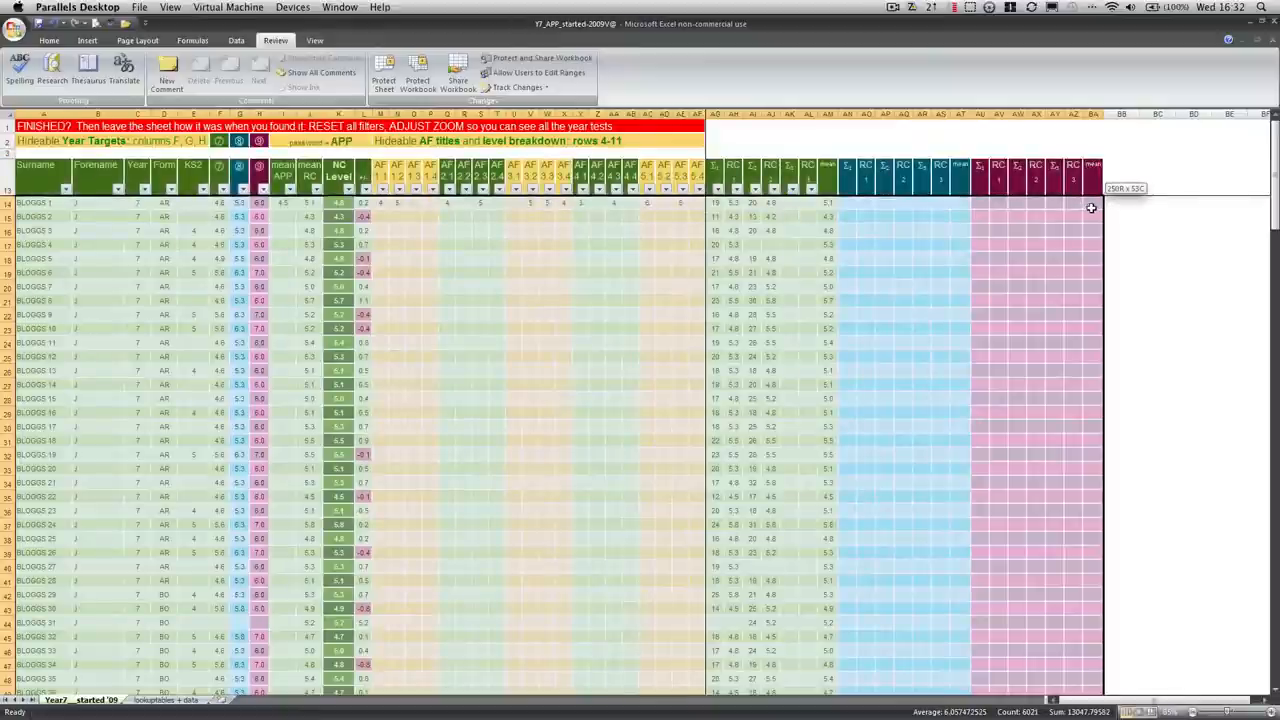
mouse_move(376, 156)
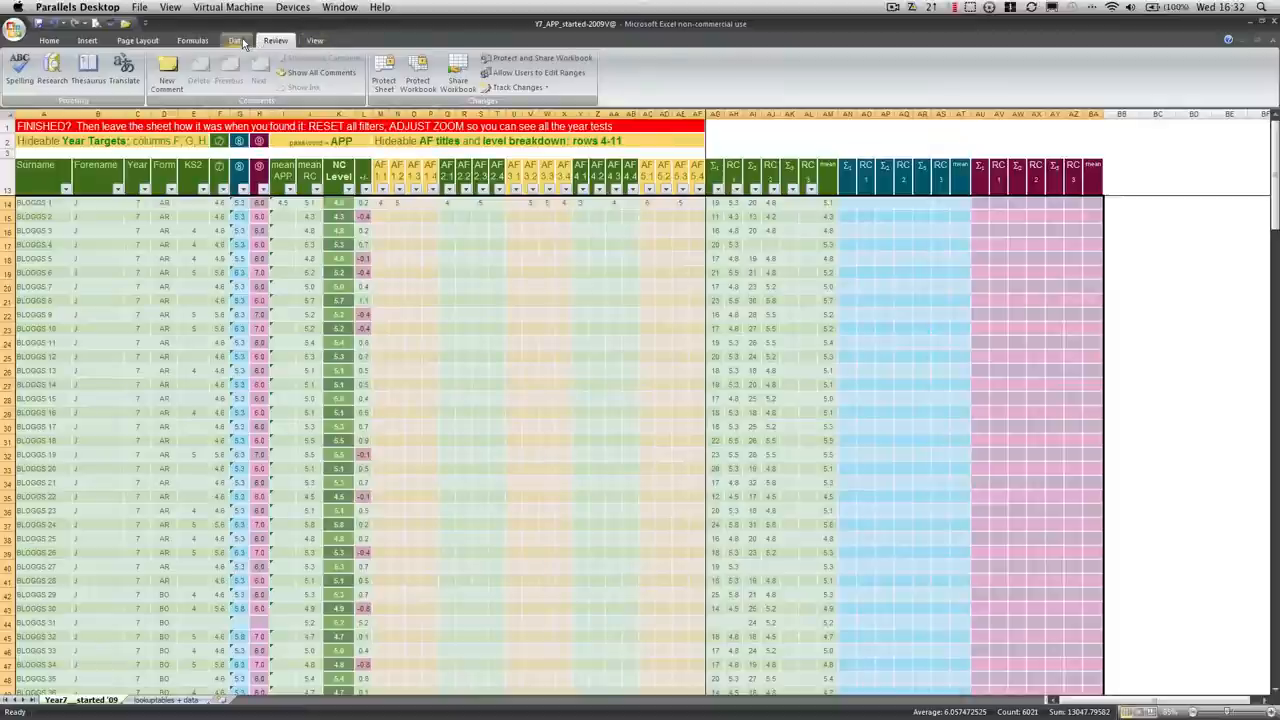
Start a custom sort from the Data tools with Form as the first sort key.
left_click(234, 40)
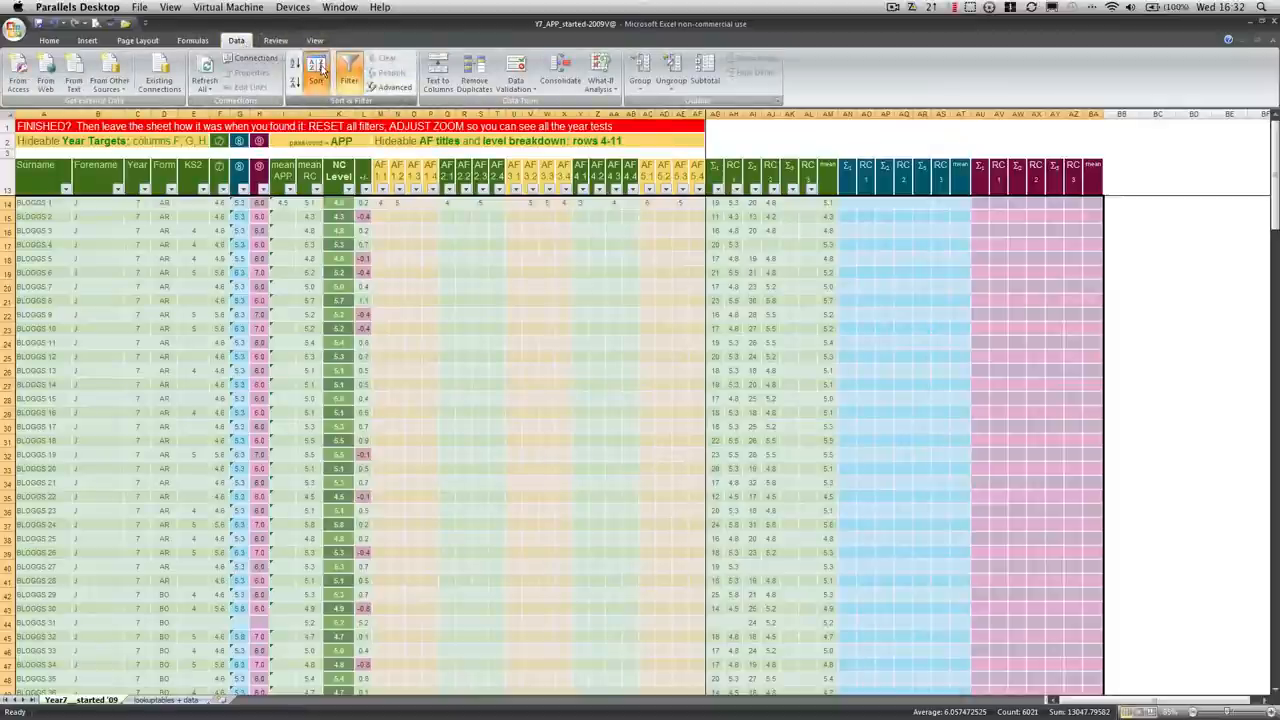
left_click(320, 74)
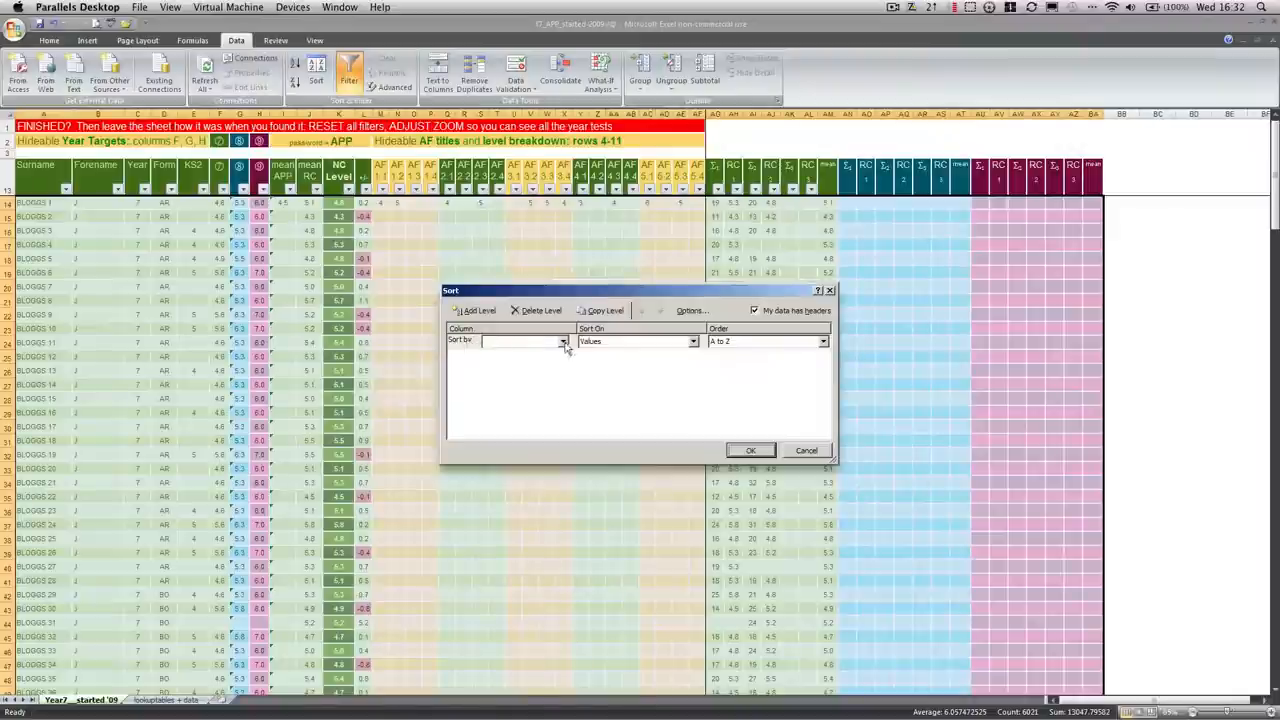
left_click(560, 340)
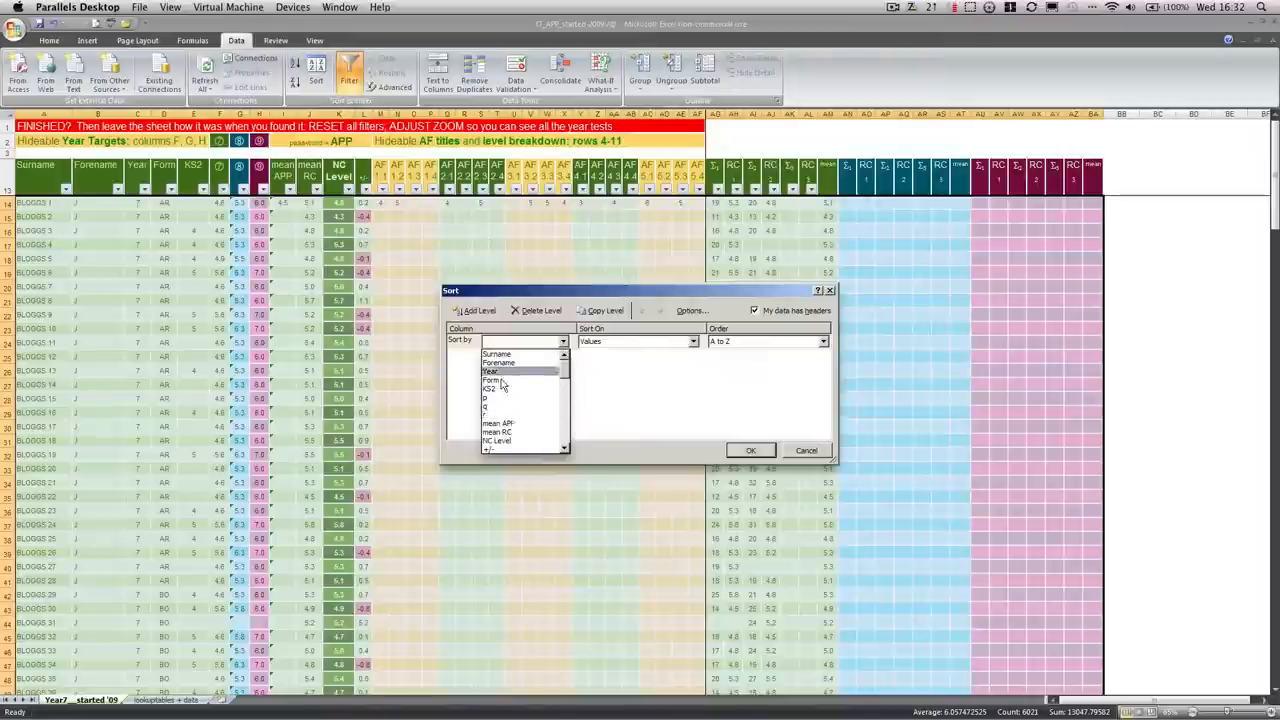
left_click(488, 380)
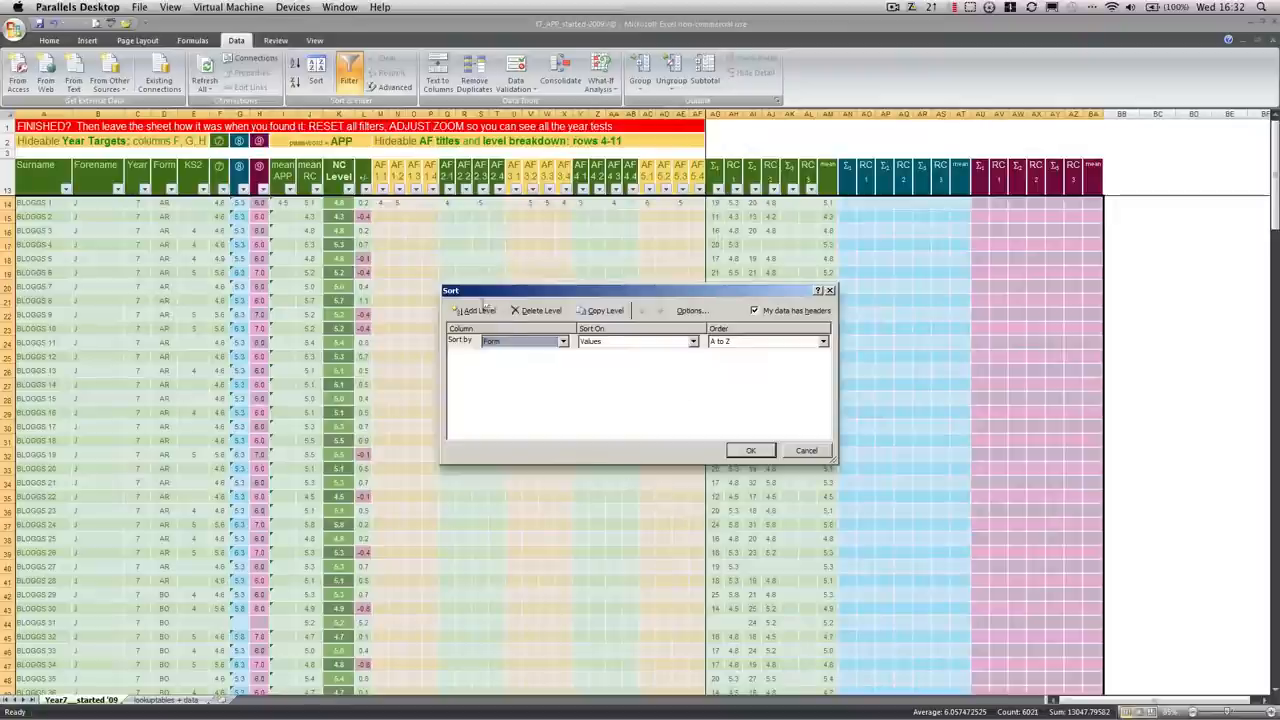
Add Surname and Forename as second and third sort levels and apply the A-to-Z sort.
left_click(472, 310)
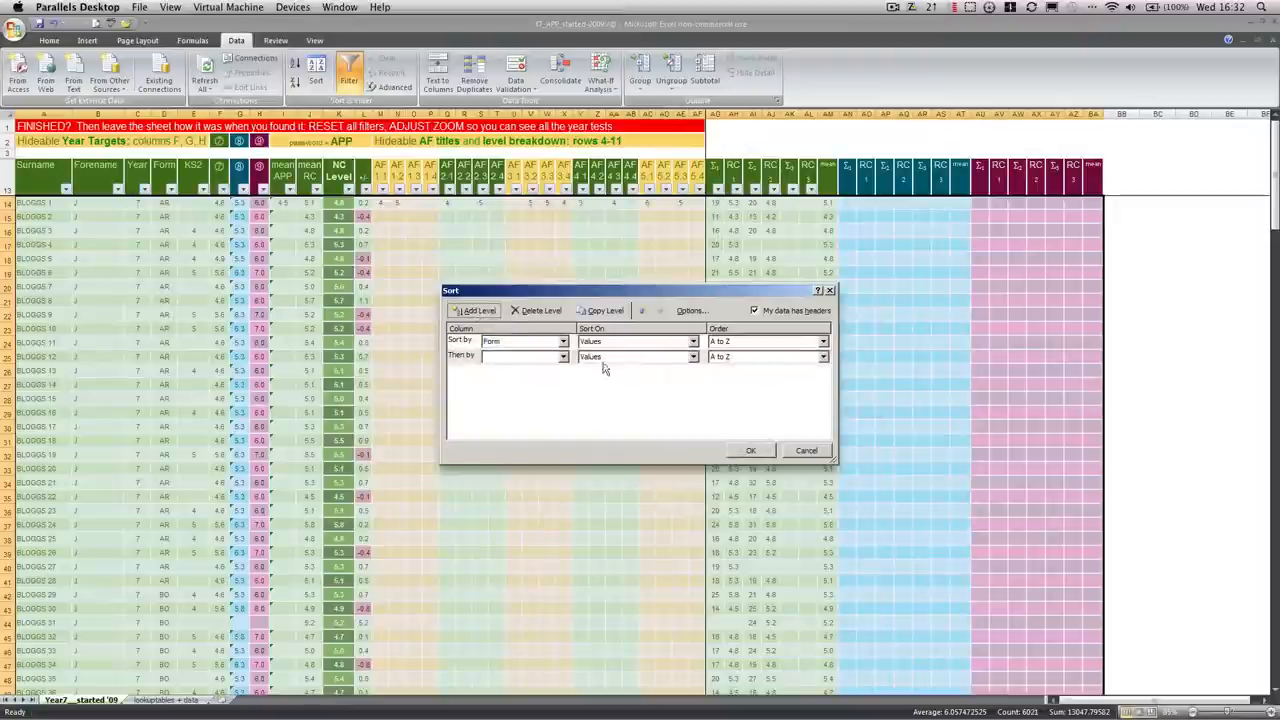
left_click(564, 356)
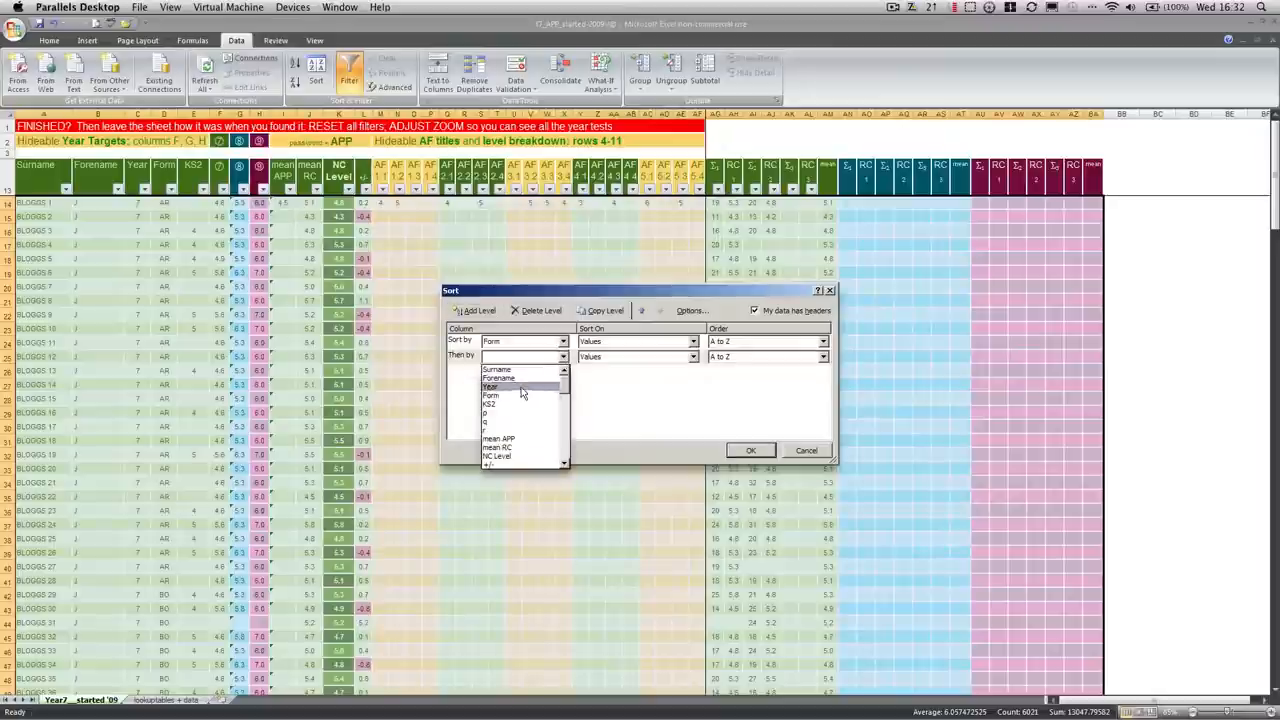
left_click(496, 368)
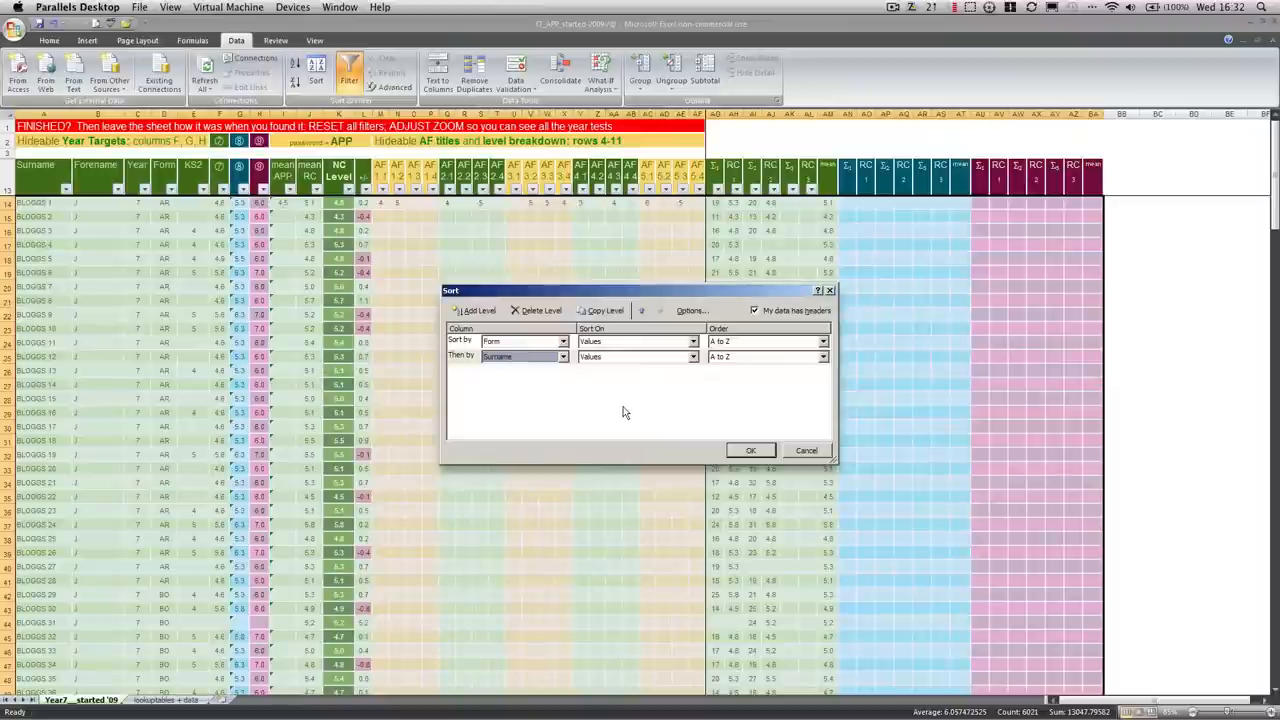
mouse_move(618, 412)
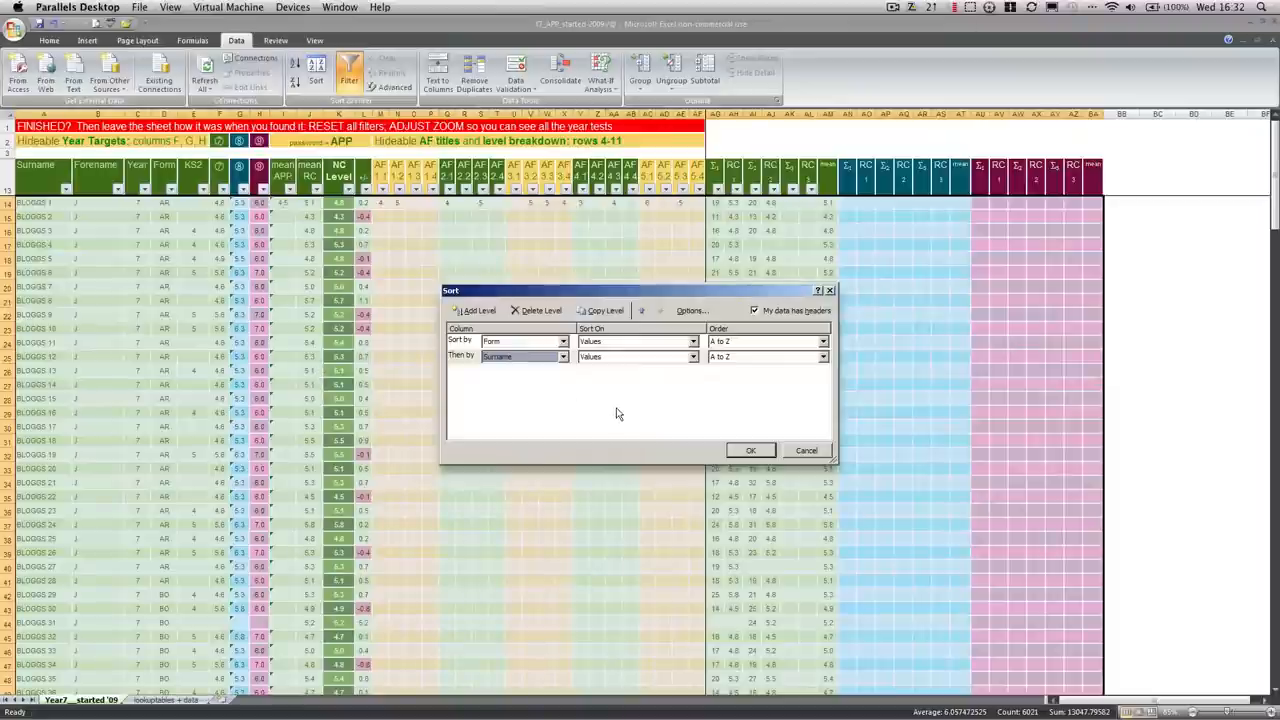
left_click(474, 310)
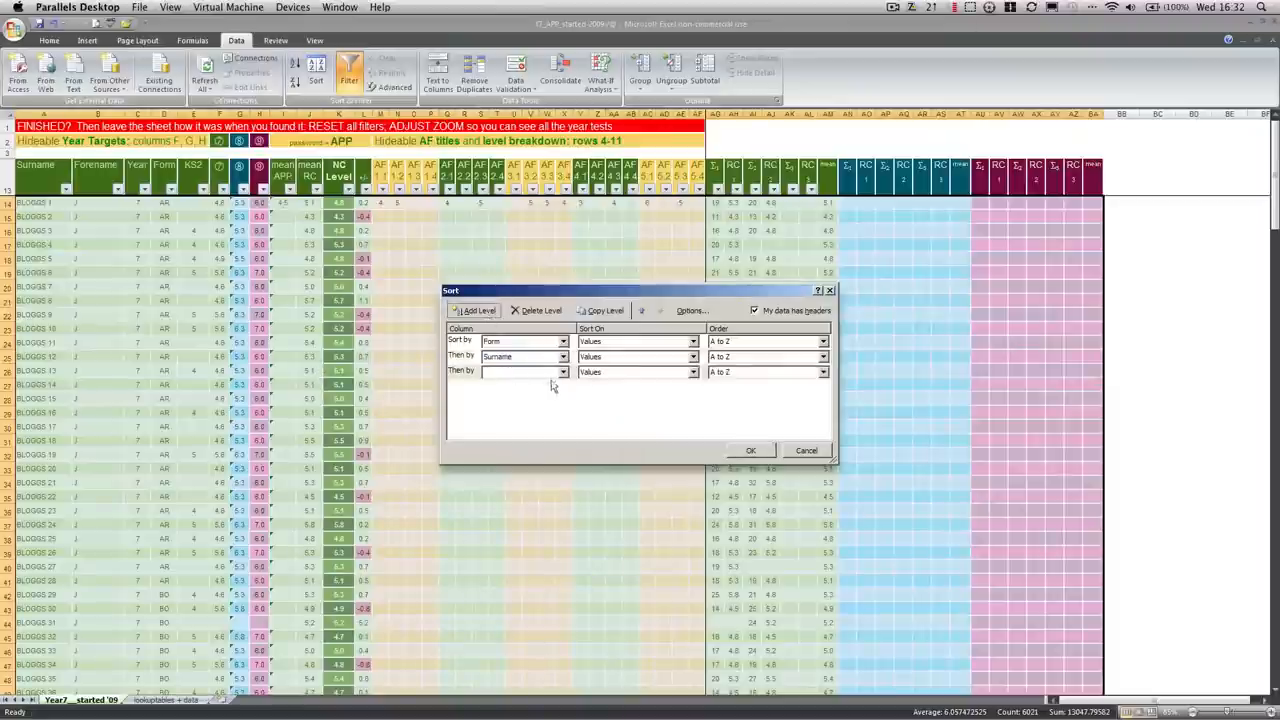
left_click(560, 370)
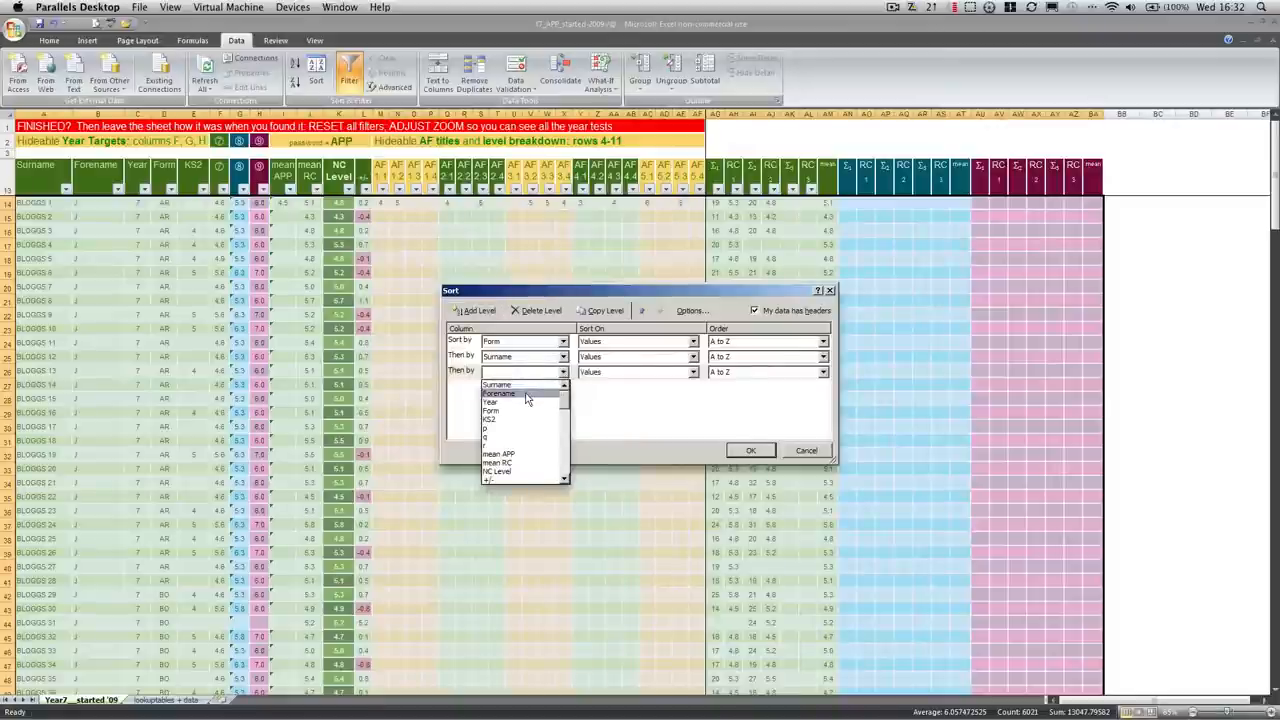
left_click(502, 392)
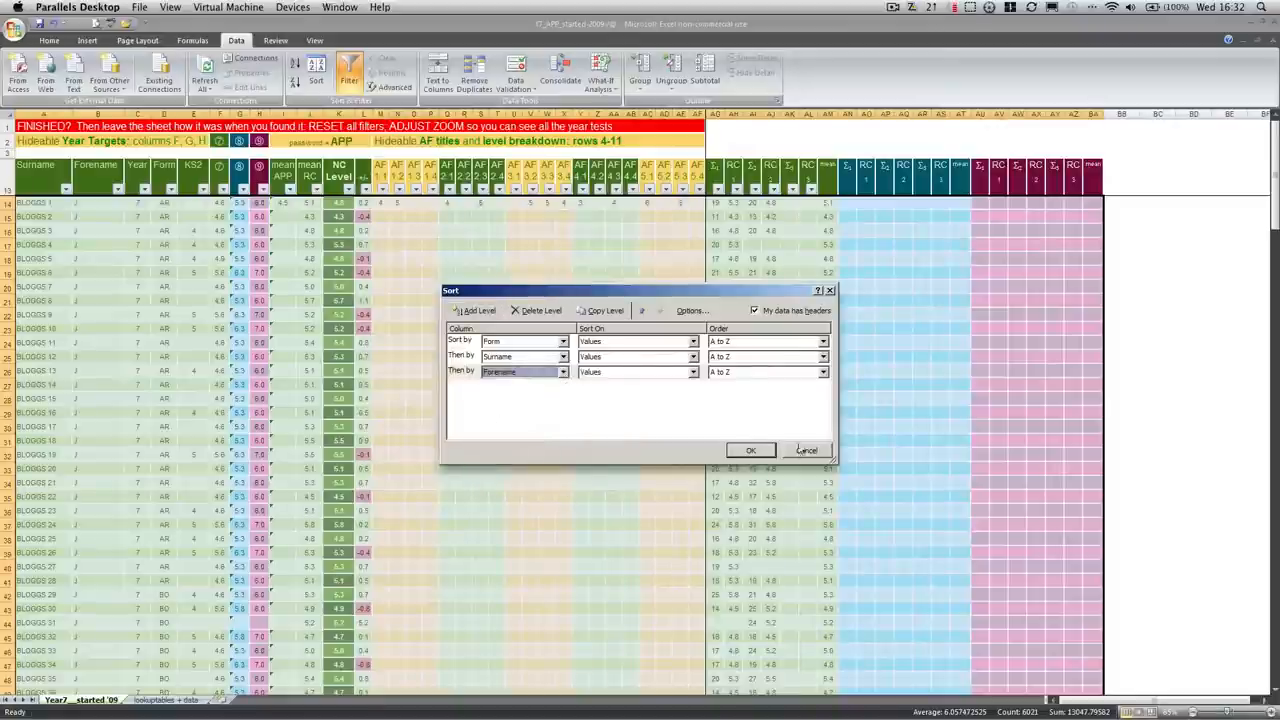
left_click(750, 450)
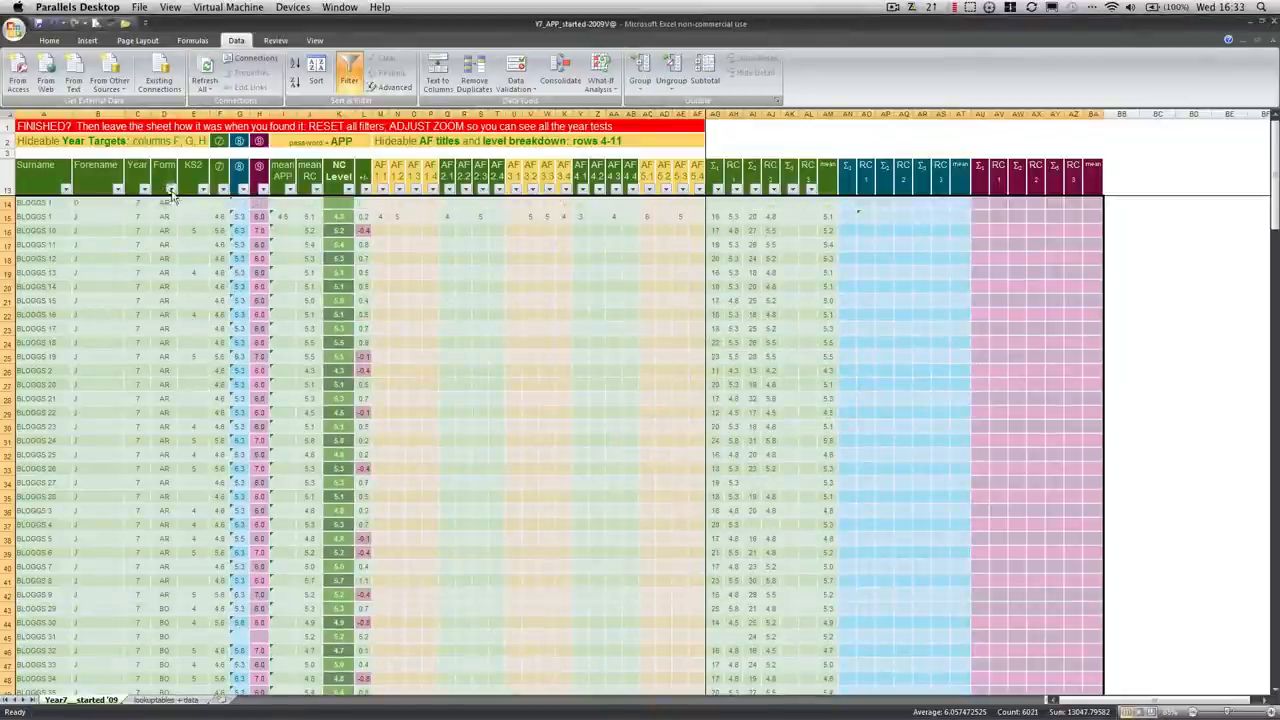
Filter the sorted pupil list to form AR only, showing 29 of 256 records.
left_click(160, 190)
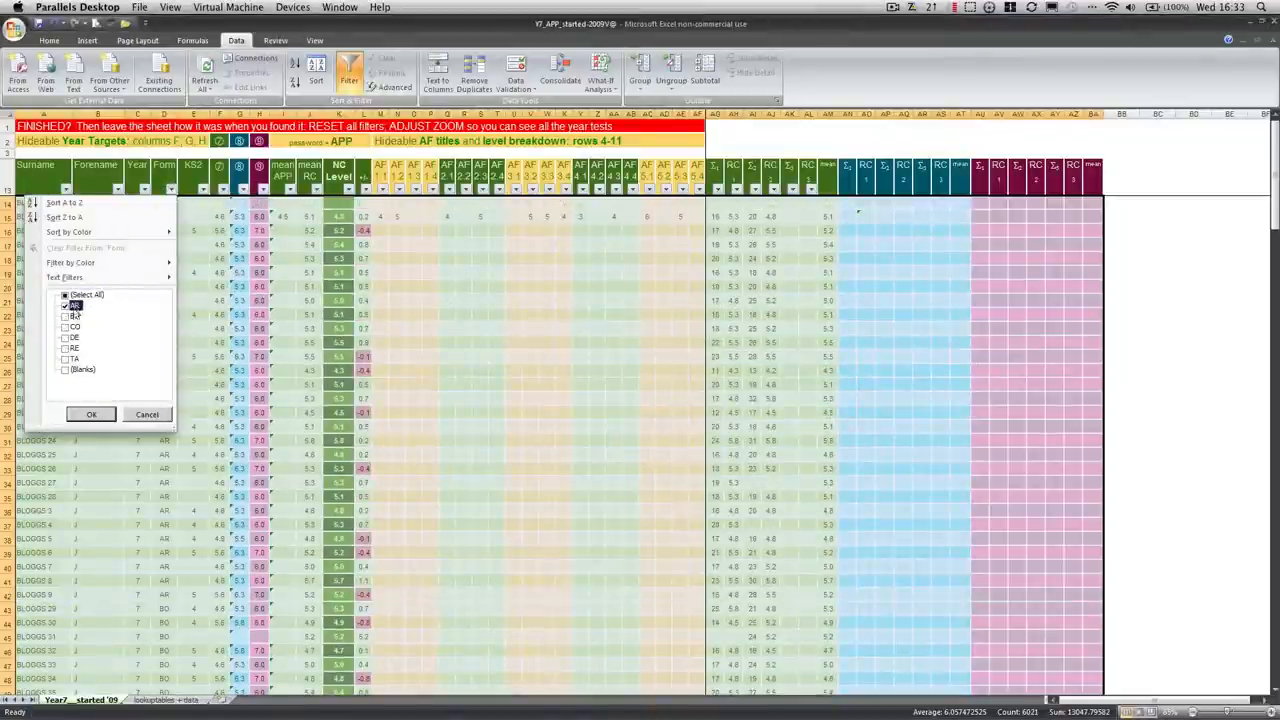
left_click(92, 414)
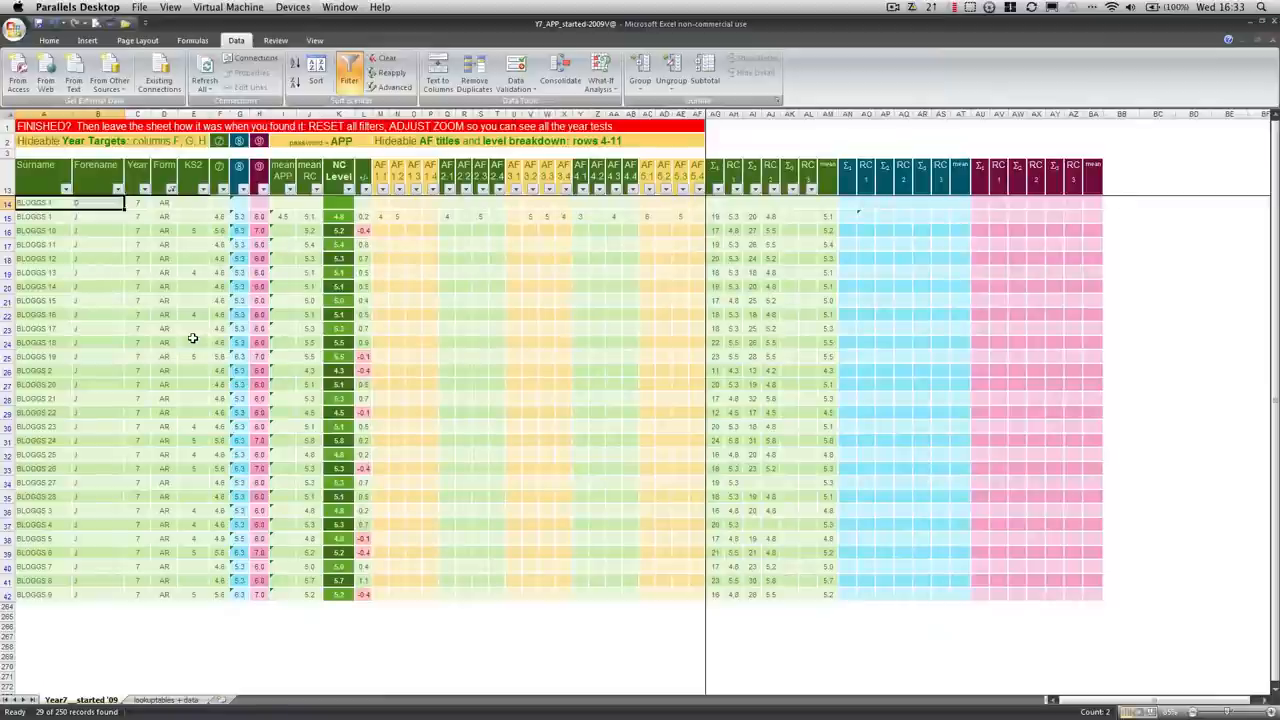
mouse_move(170, 206)
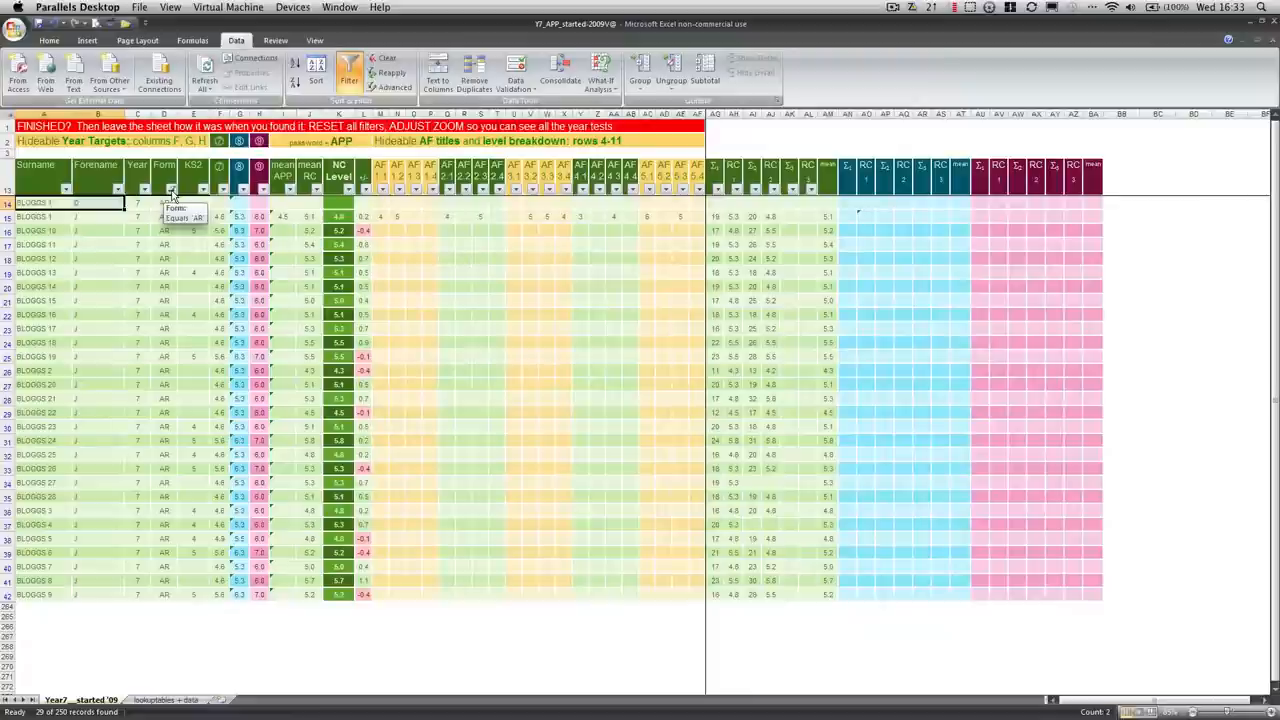
mouse_move(72, 400)
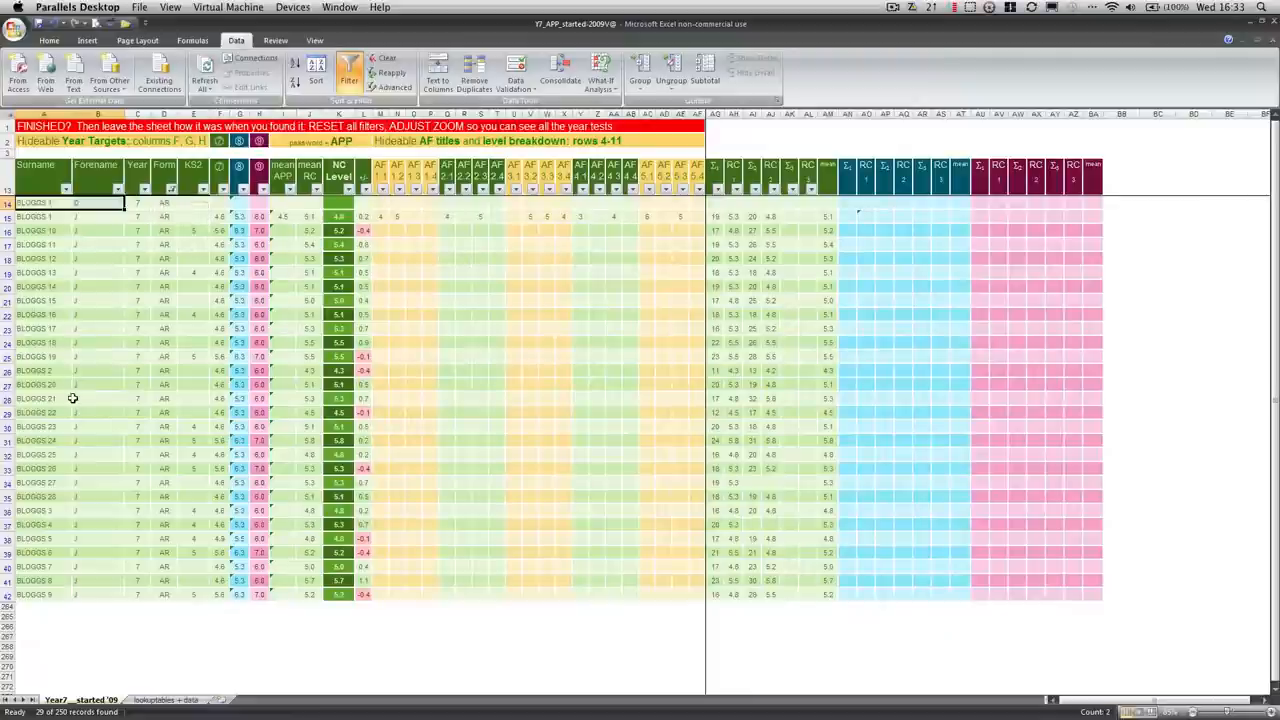